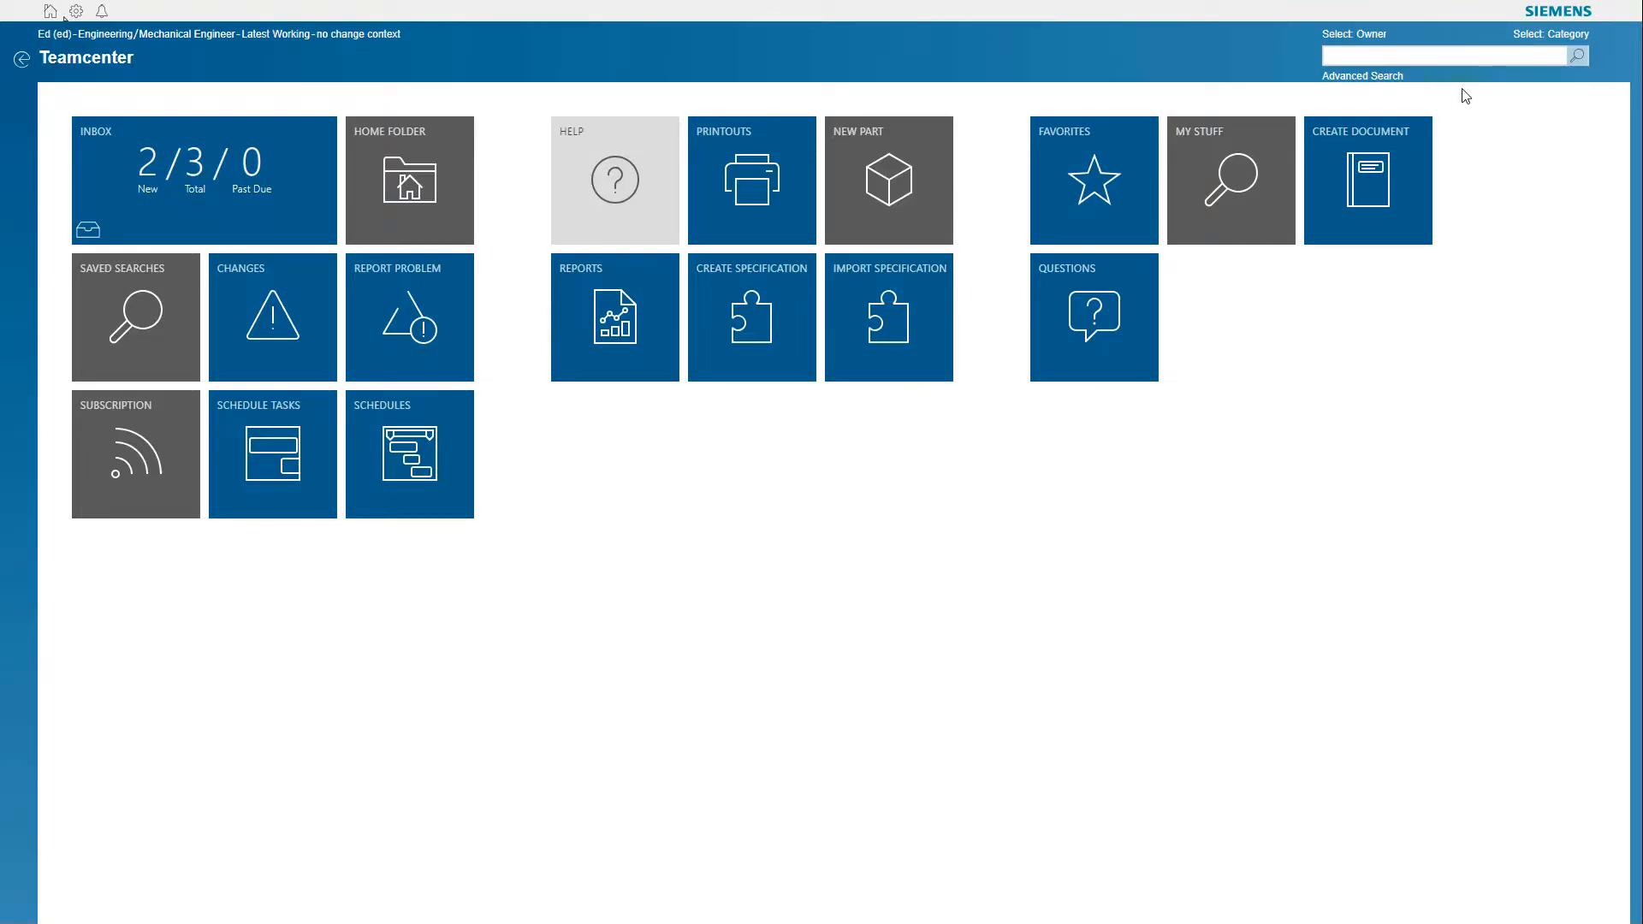
# Search globally for 'motor gearbox', returning 19 results grouped by category
pyautogui.write('motor gearbox')
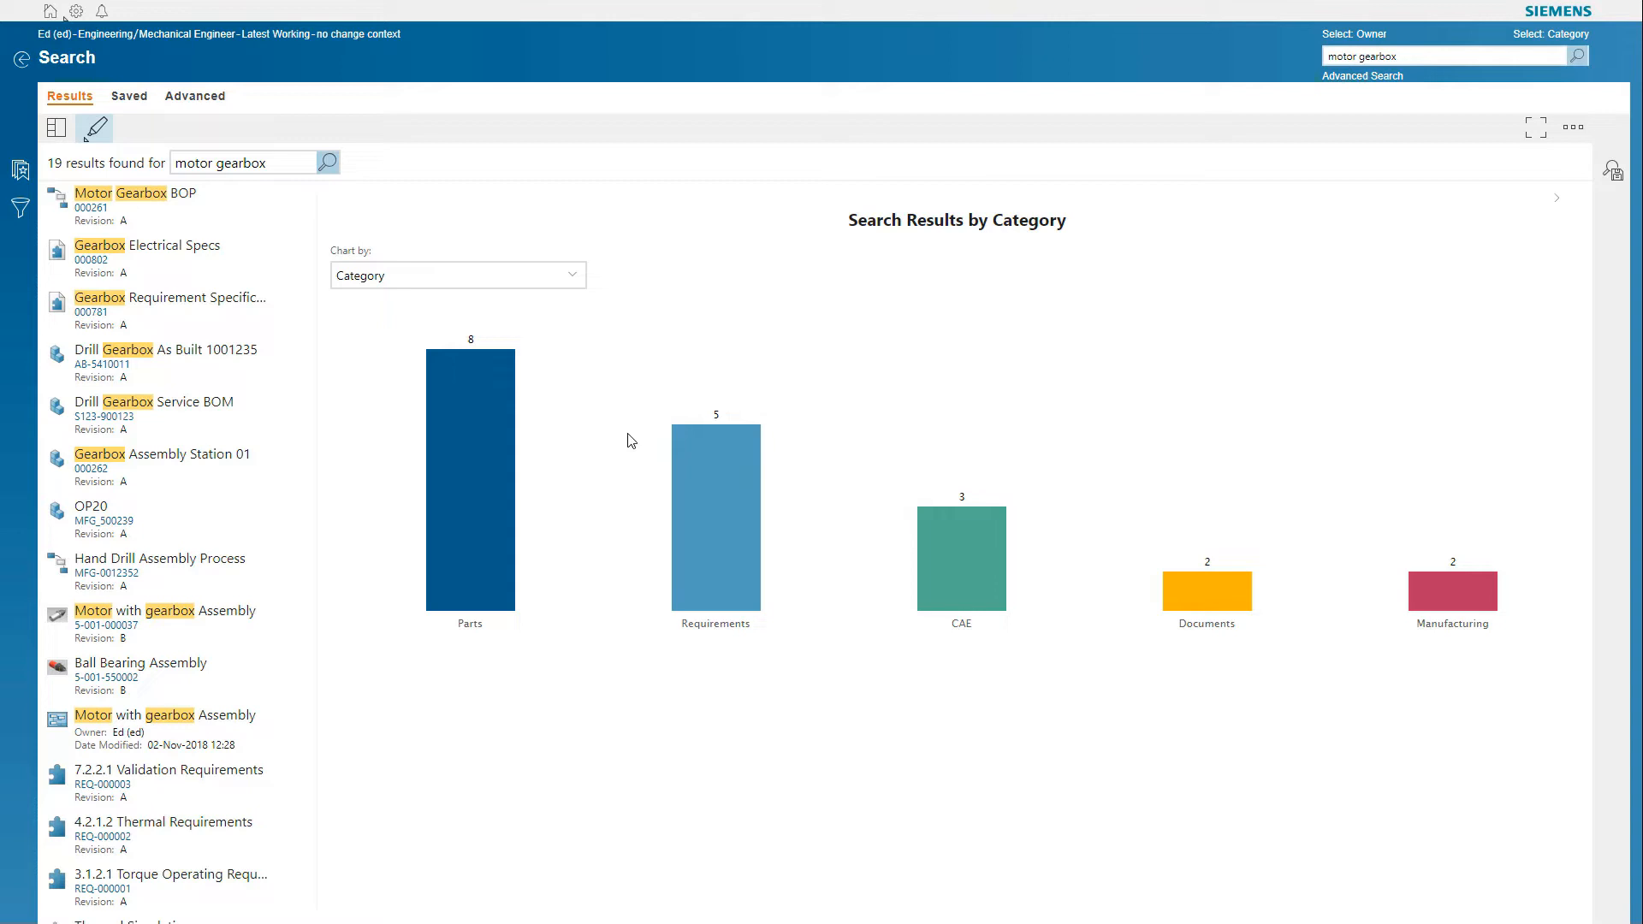
# Open the Motor with gearbox Assembly revision B result in the structure view
pyautogui.click(469, 479)
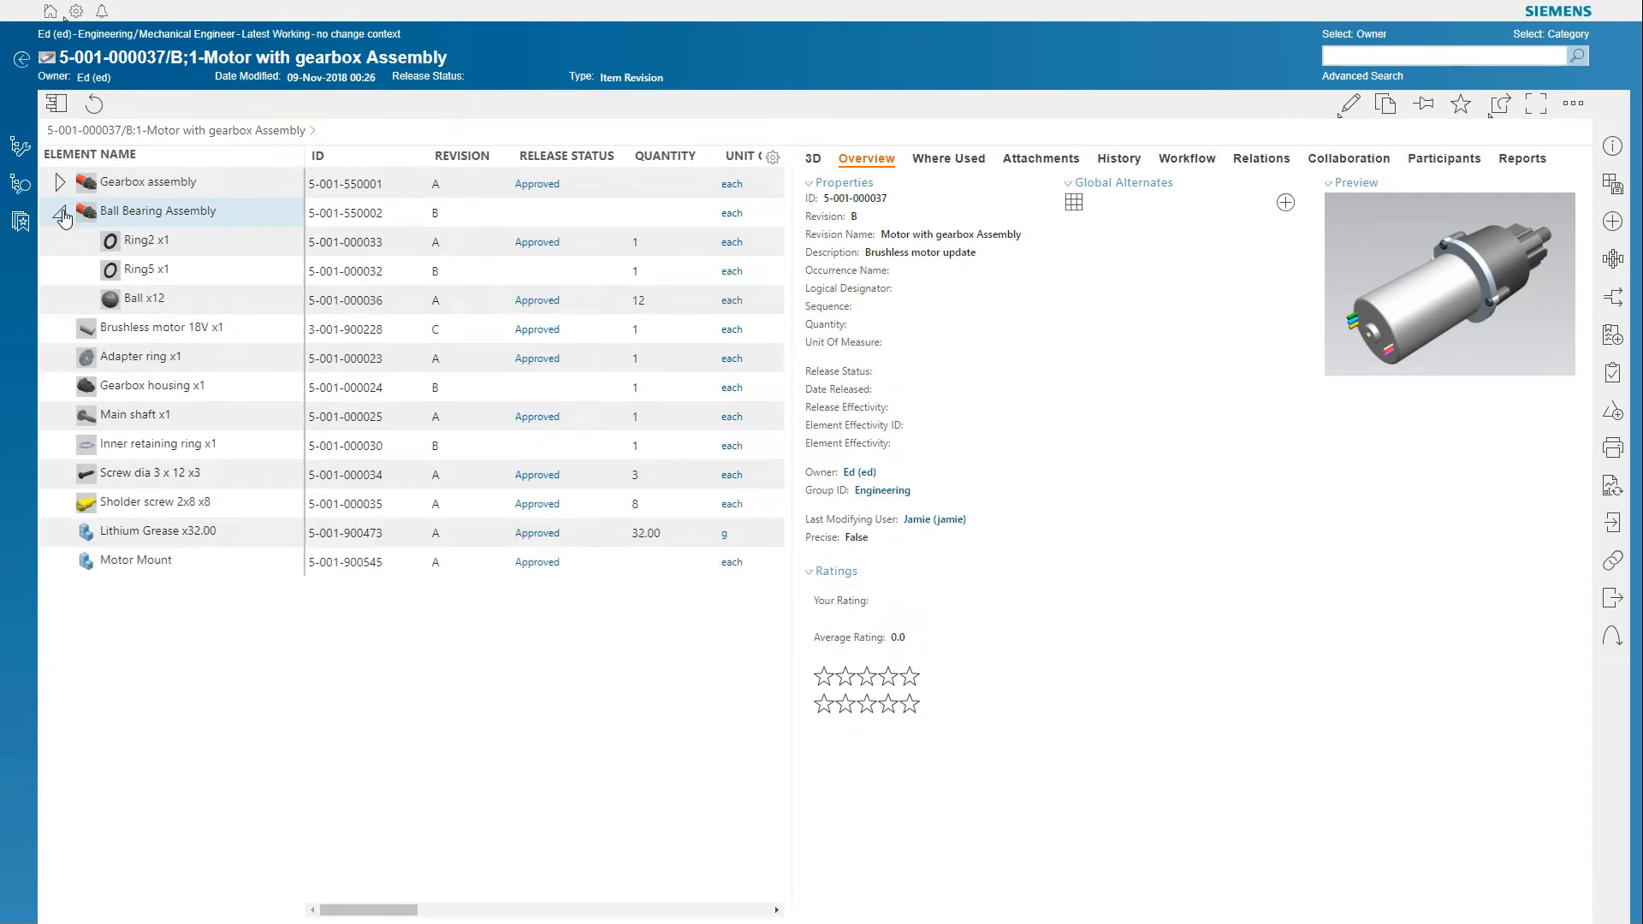
# Apply the Latest Approved revision rule to the gearbox structure and search it for 'adapter'
pyautogui.click(20, 146)
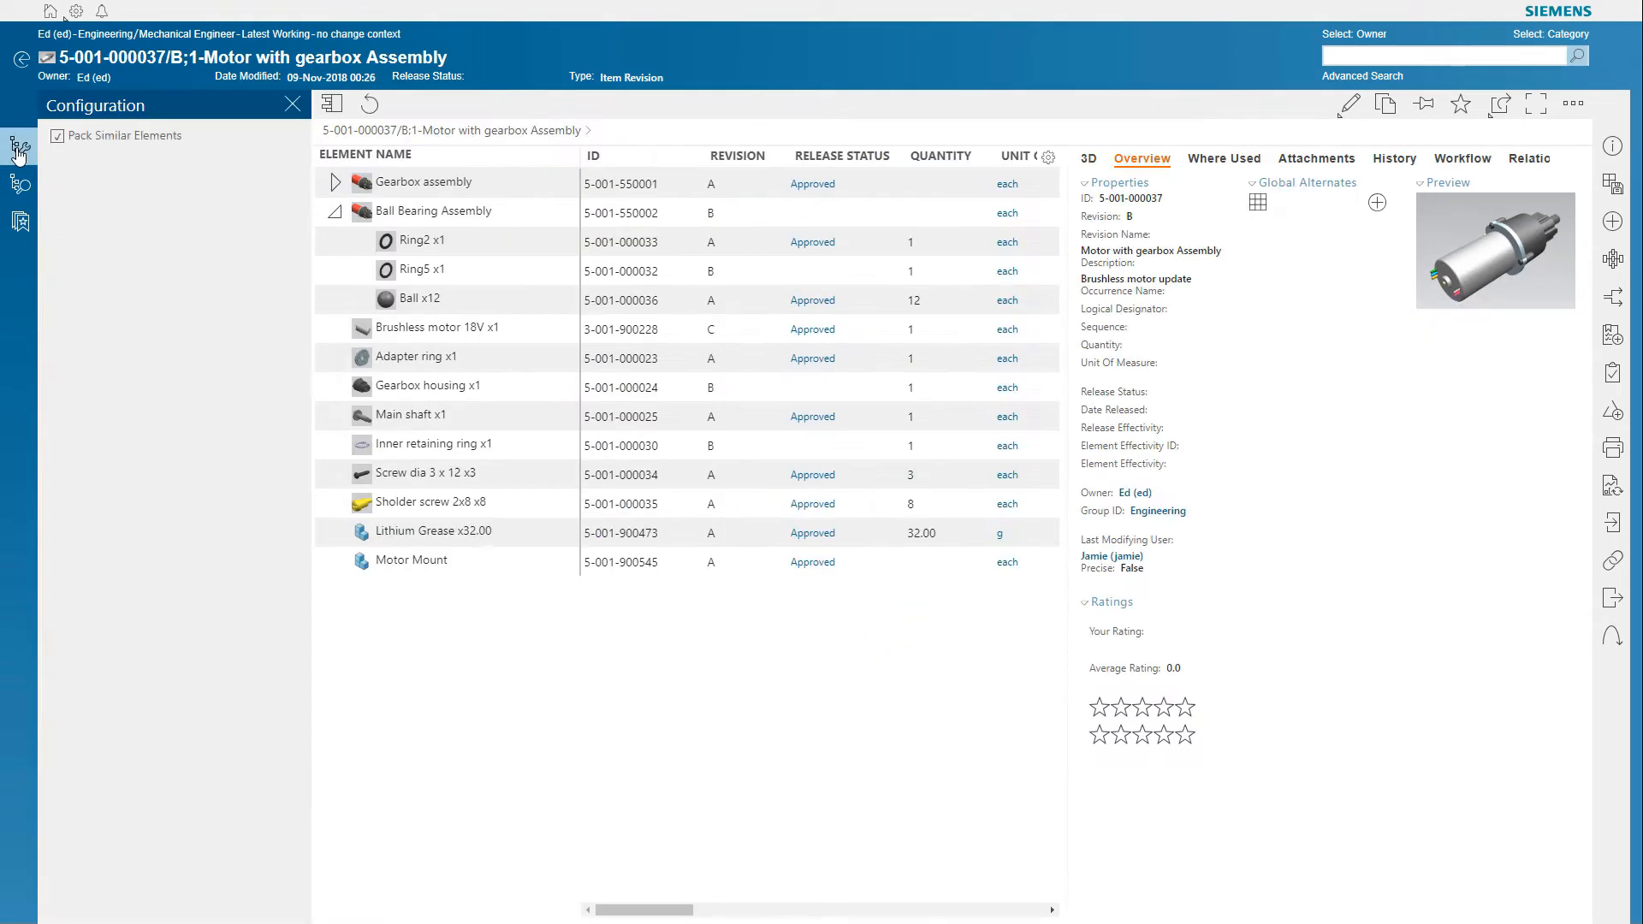
pyautogui.click(20, 143)
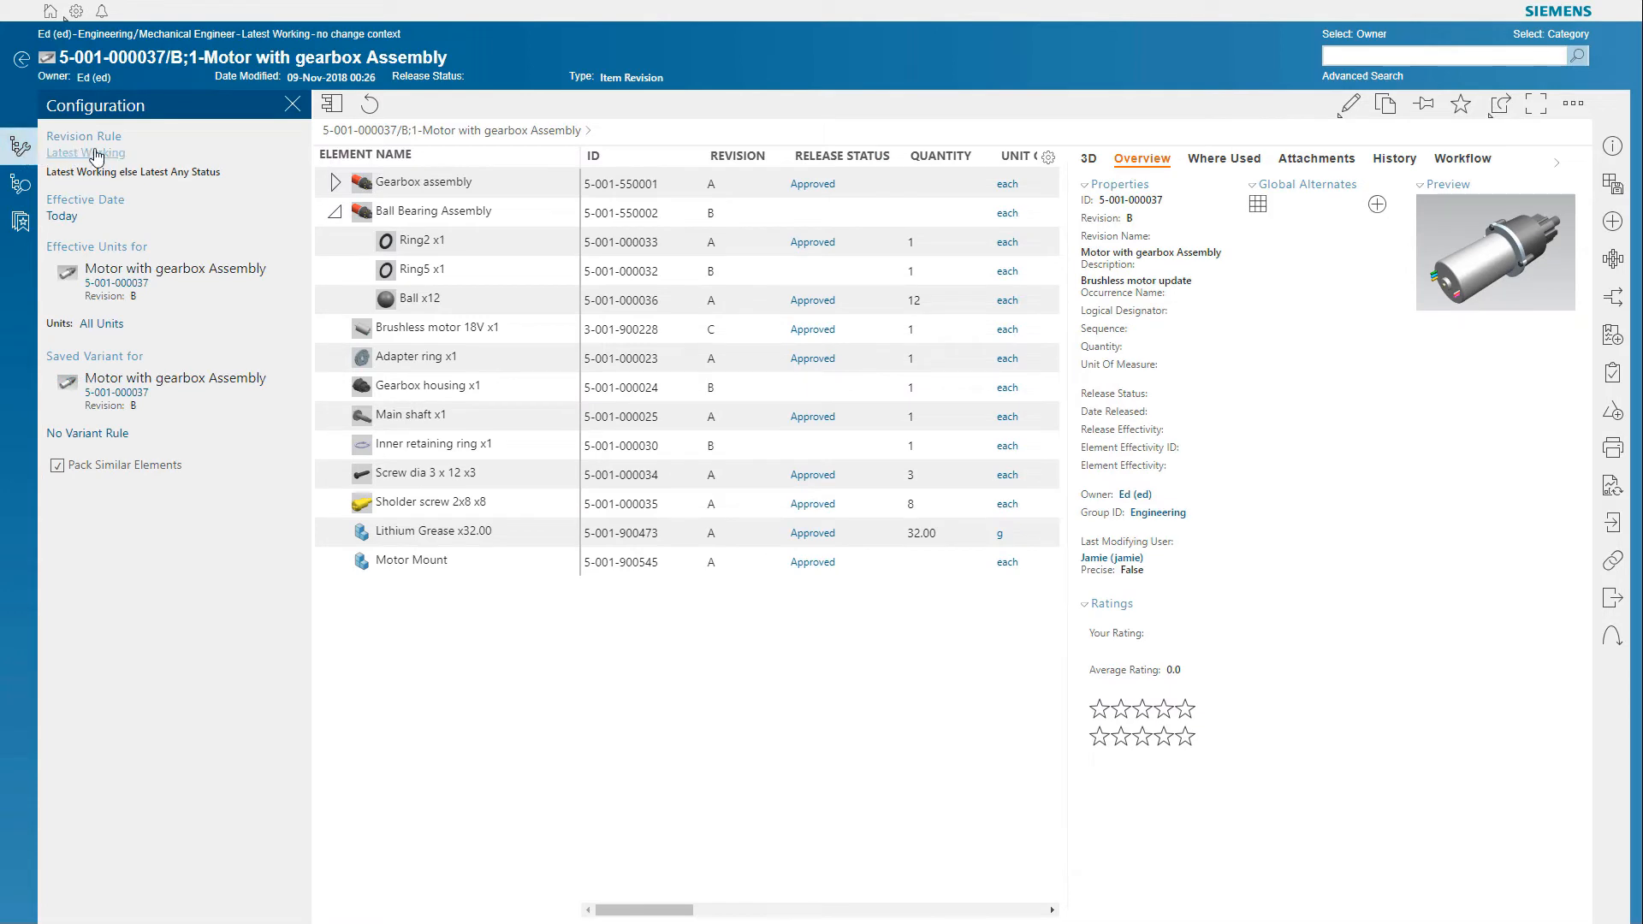
pyautogui.click(85, 153)
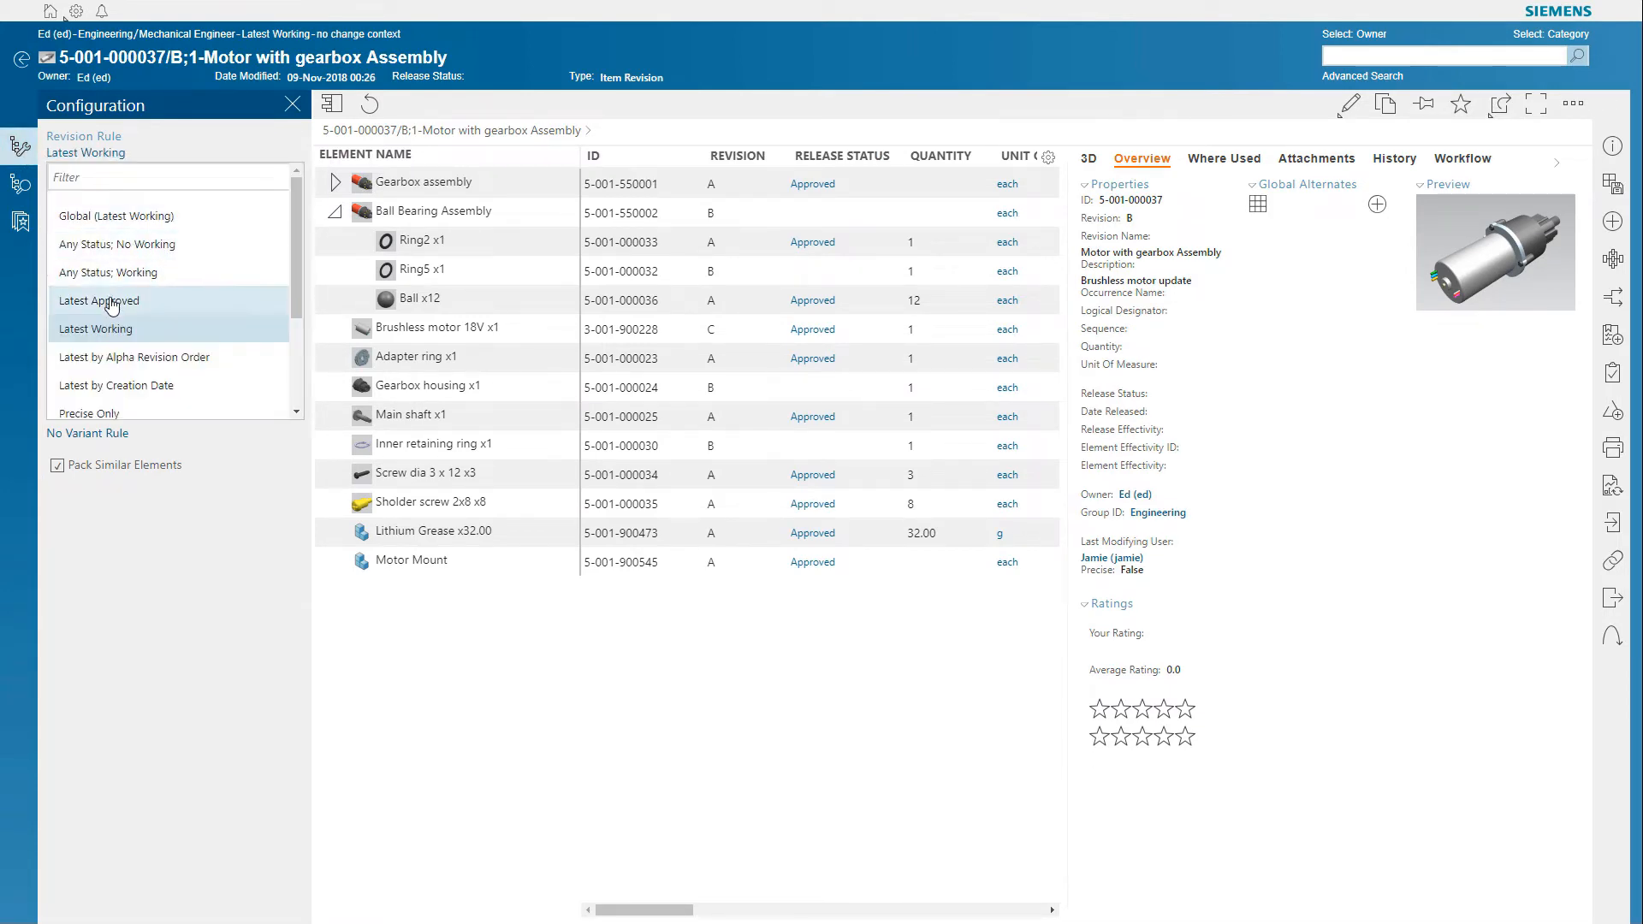
pyautogui.click(100, 301)
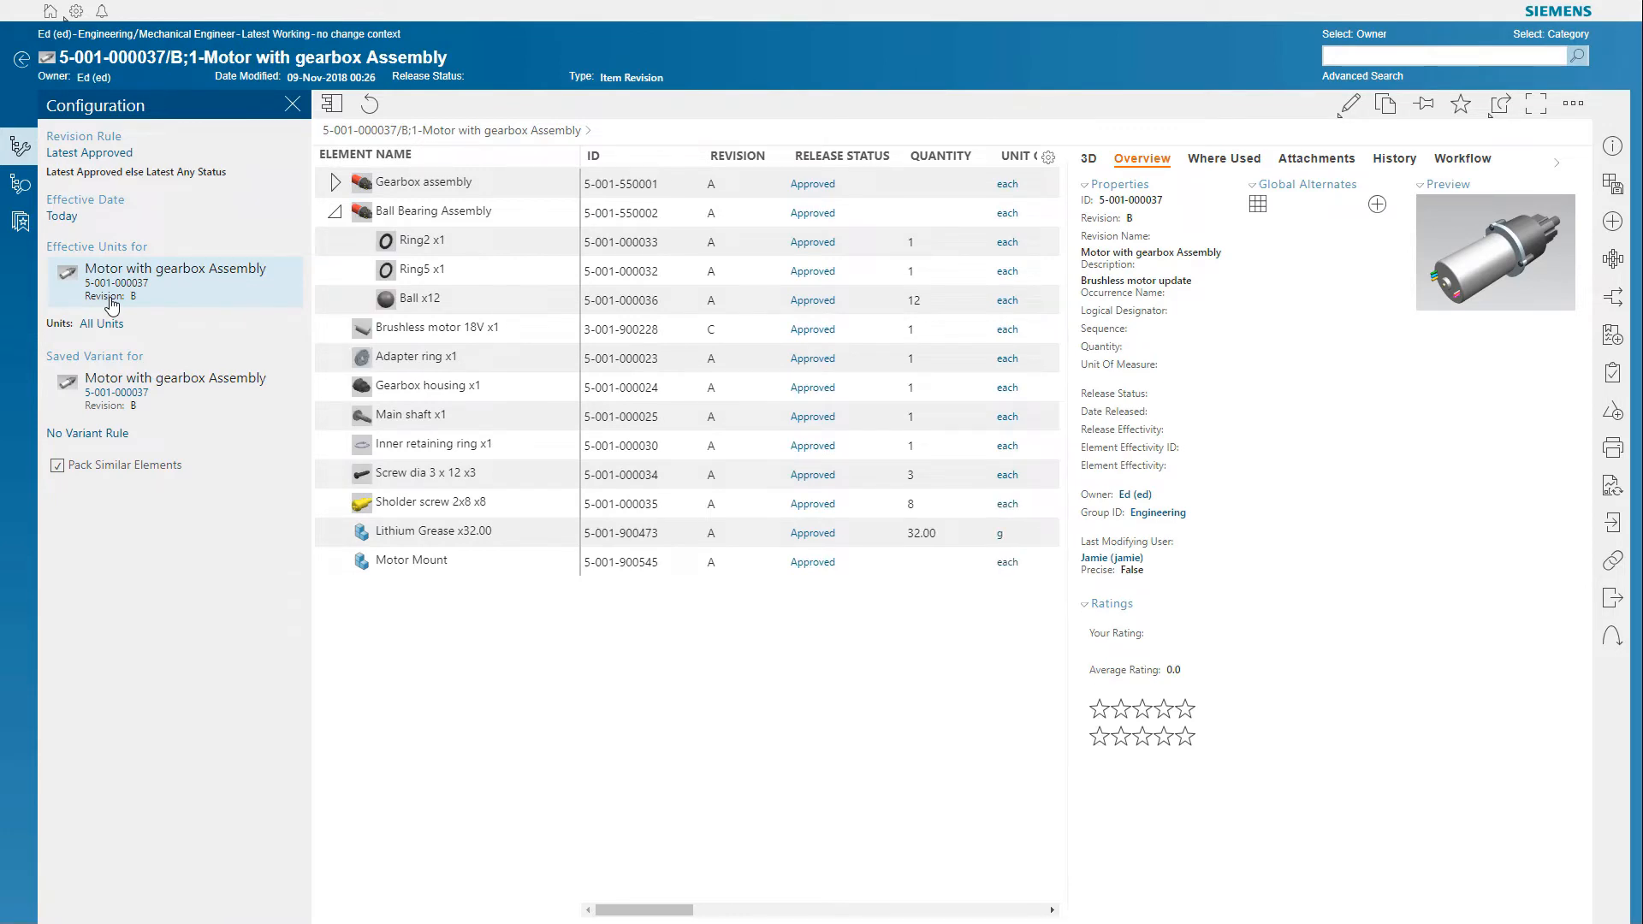
pyautogui.click(20, 186)
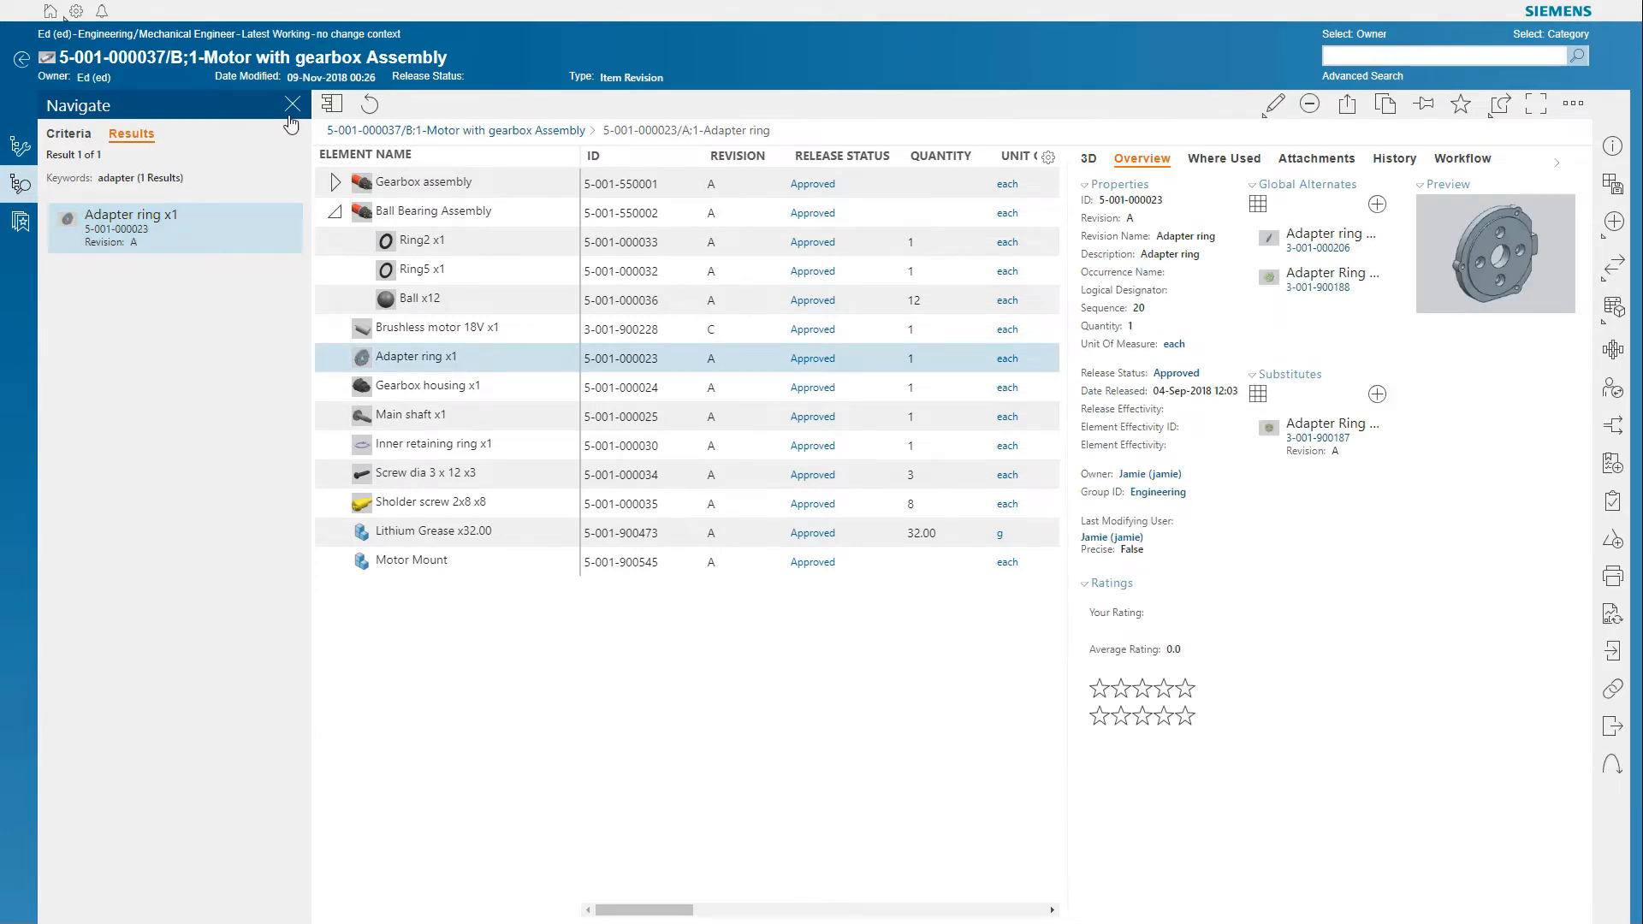
# Substitute Adapter Ring Slotted for the Adapter ring and show its Relations graph
pyautogui.click(293, 104)
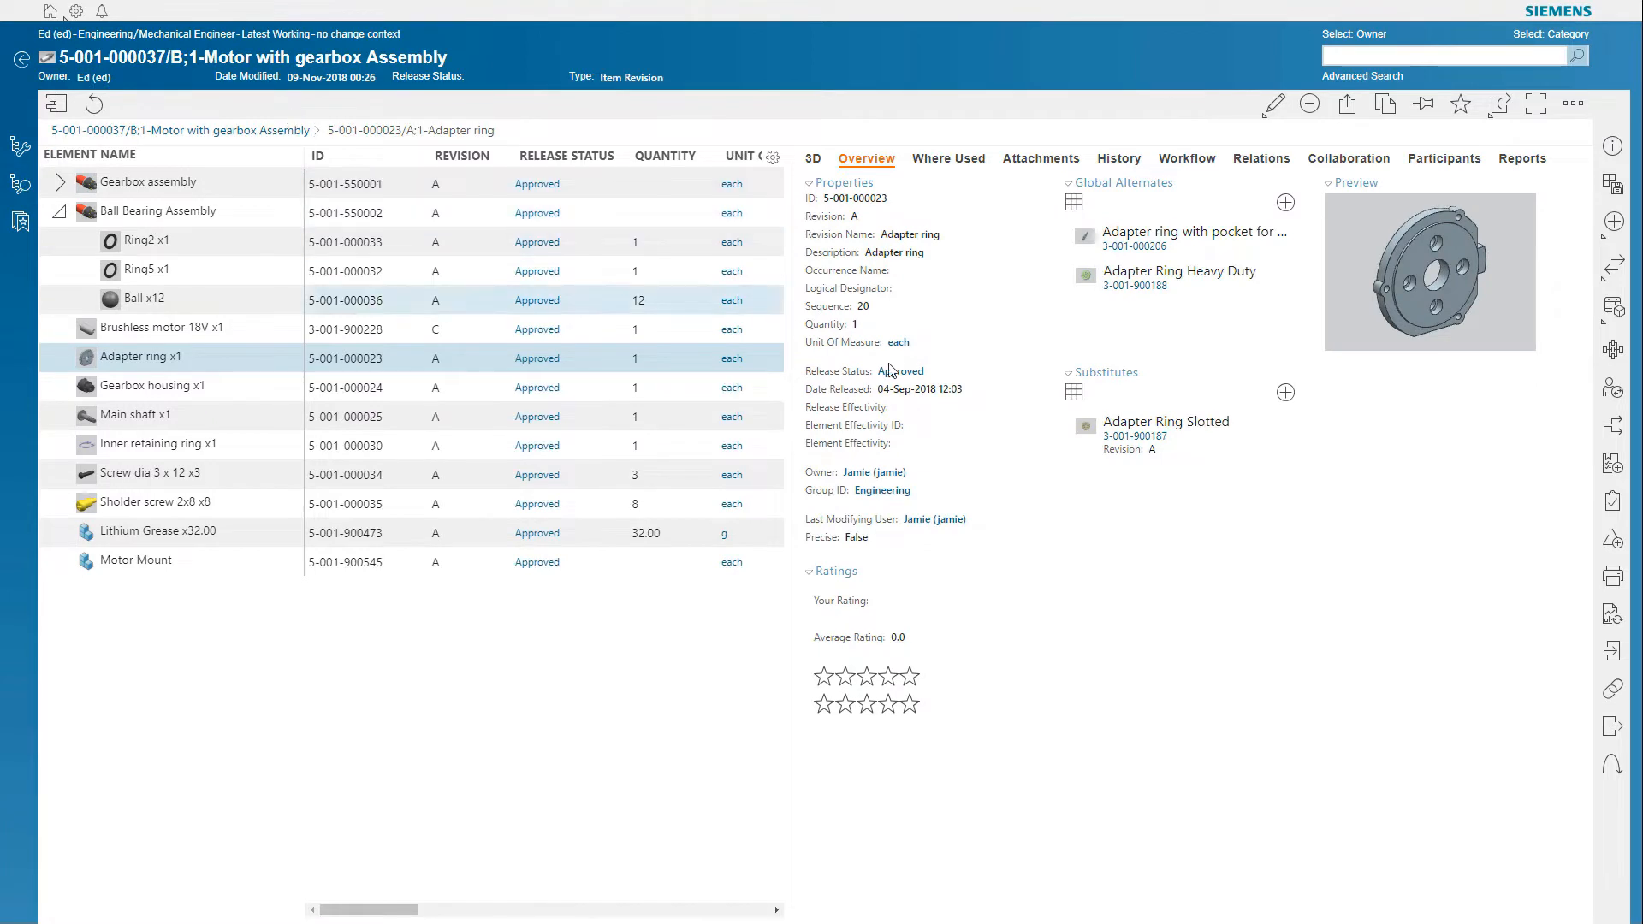
pyautogui.click(1166, 421)
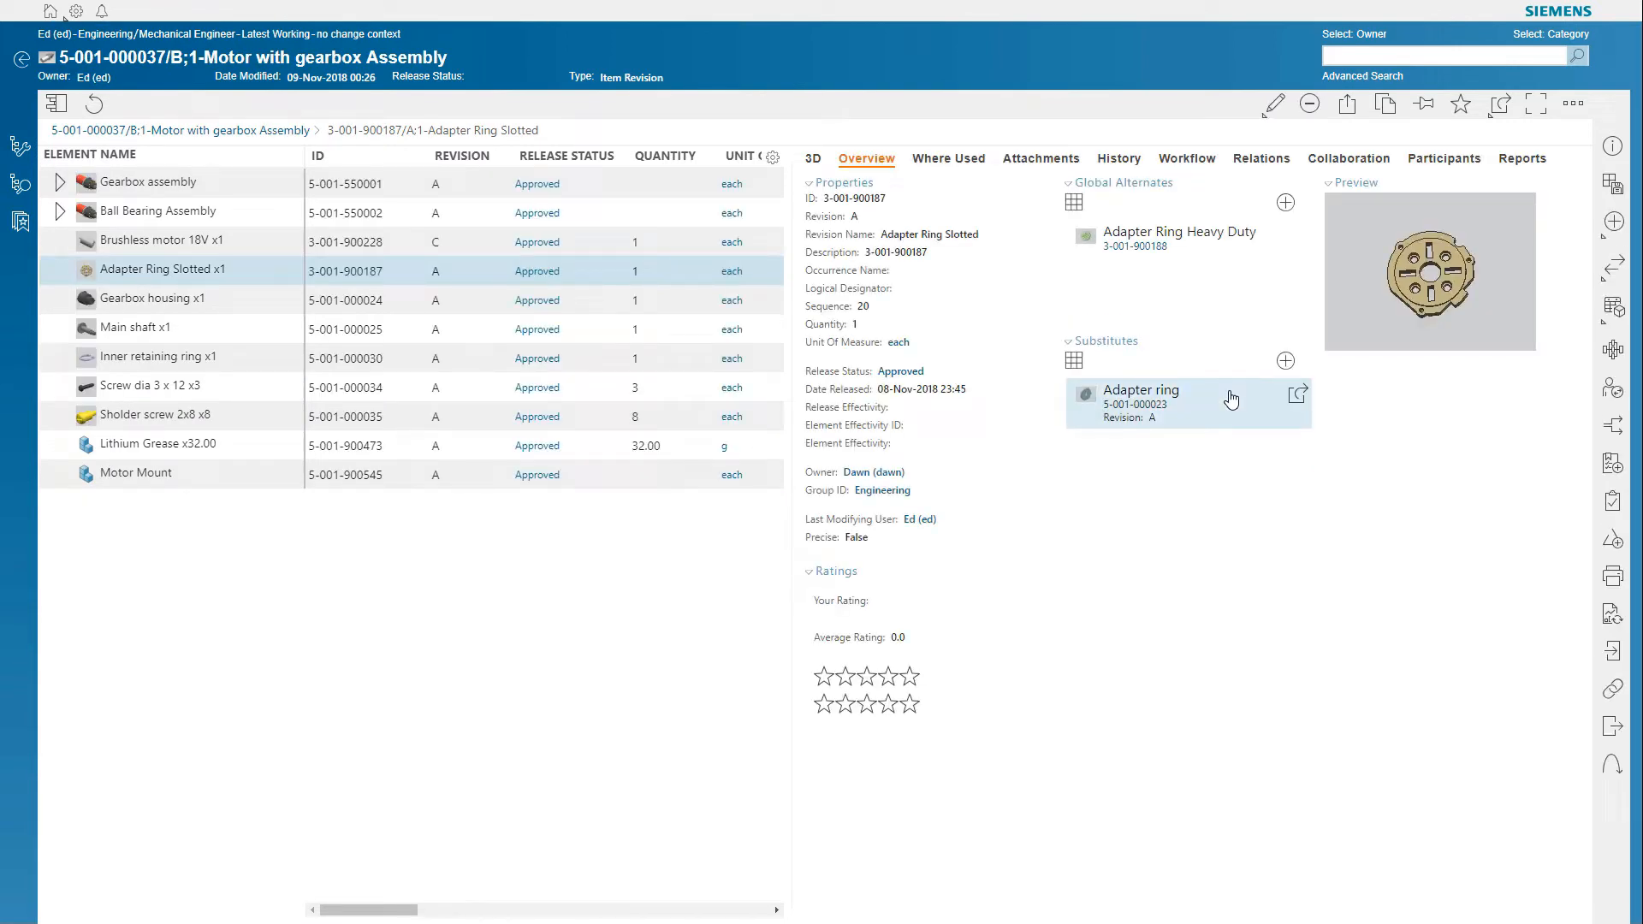
pyautogui.click(1262, 158)
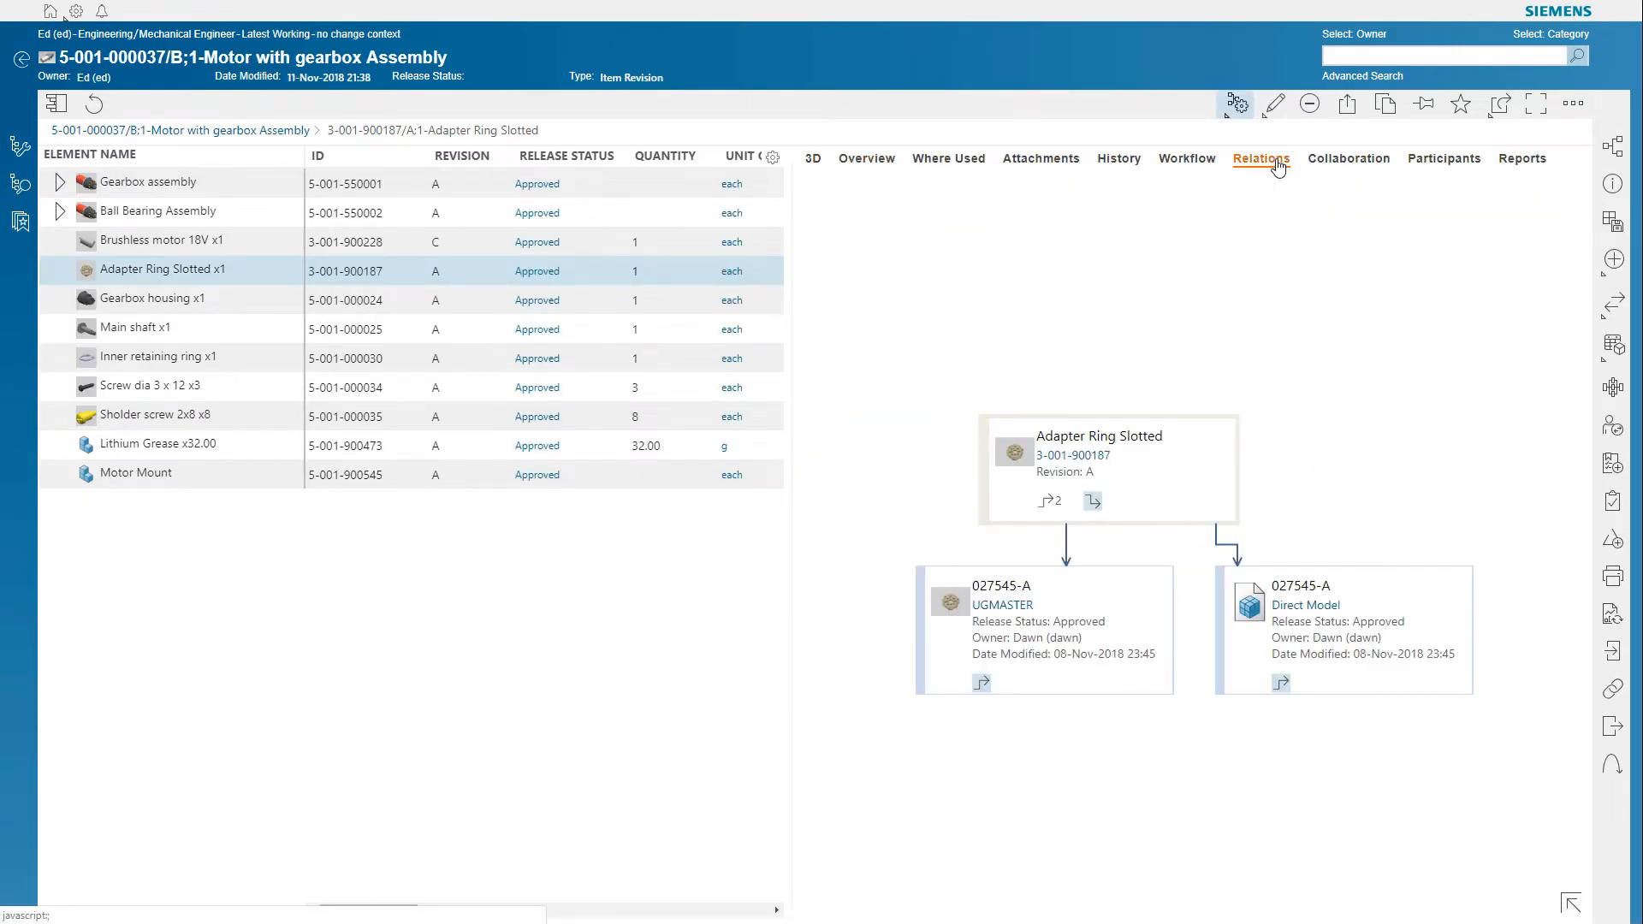
# Expand the slotted ring's parent assembly in the relations graph, relayout it and show the assembly's change history
pyautogui.click(1092, 500)
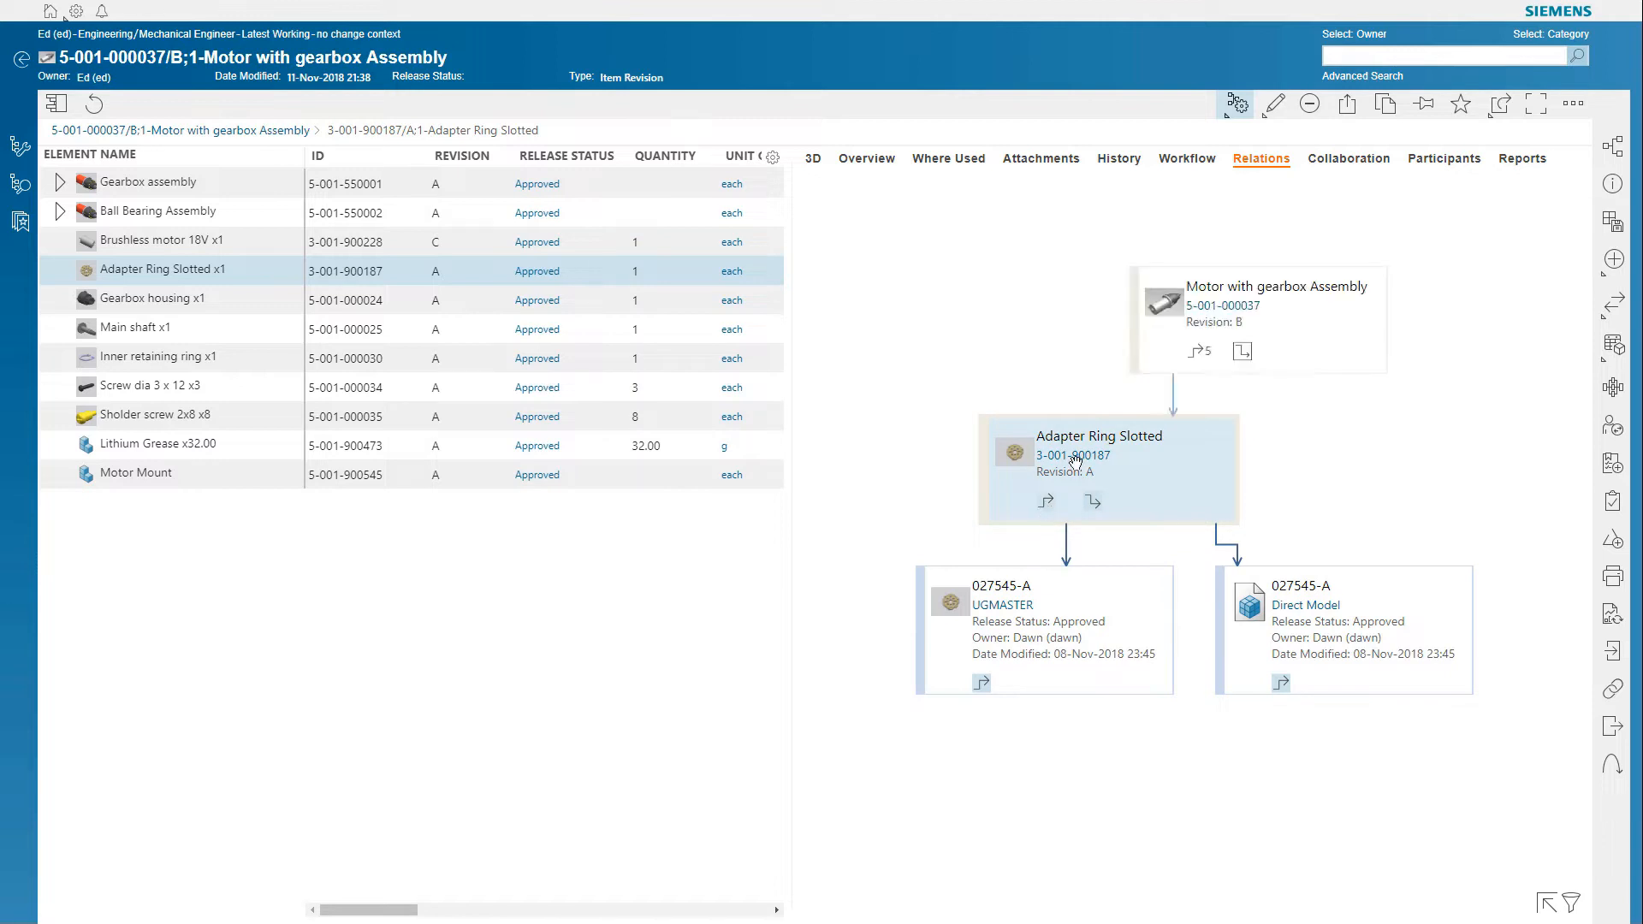
pyautogui.click(1235, 105)
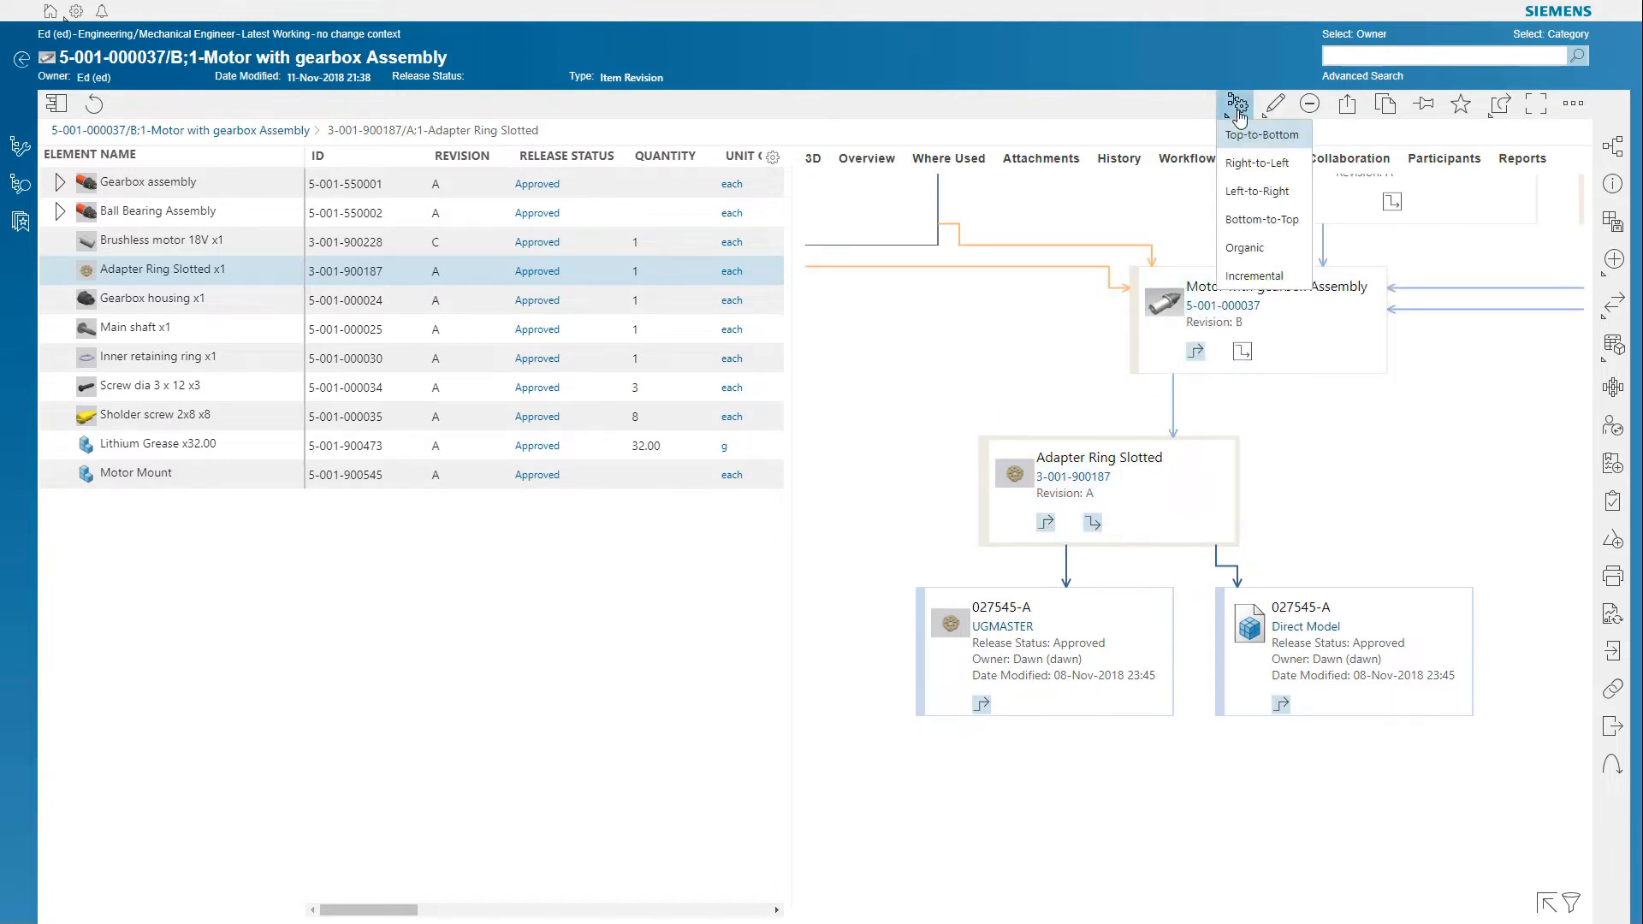
pyautogui.click(1262, 157)
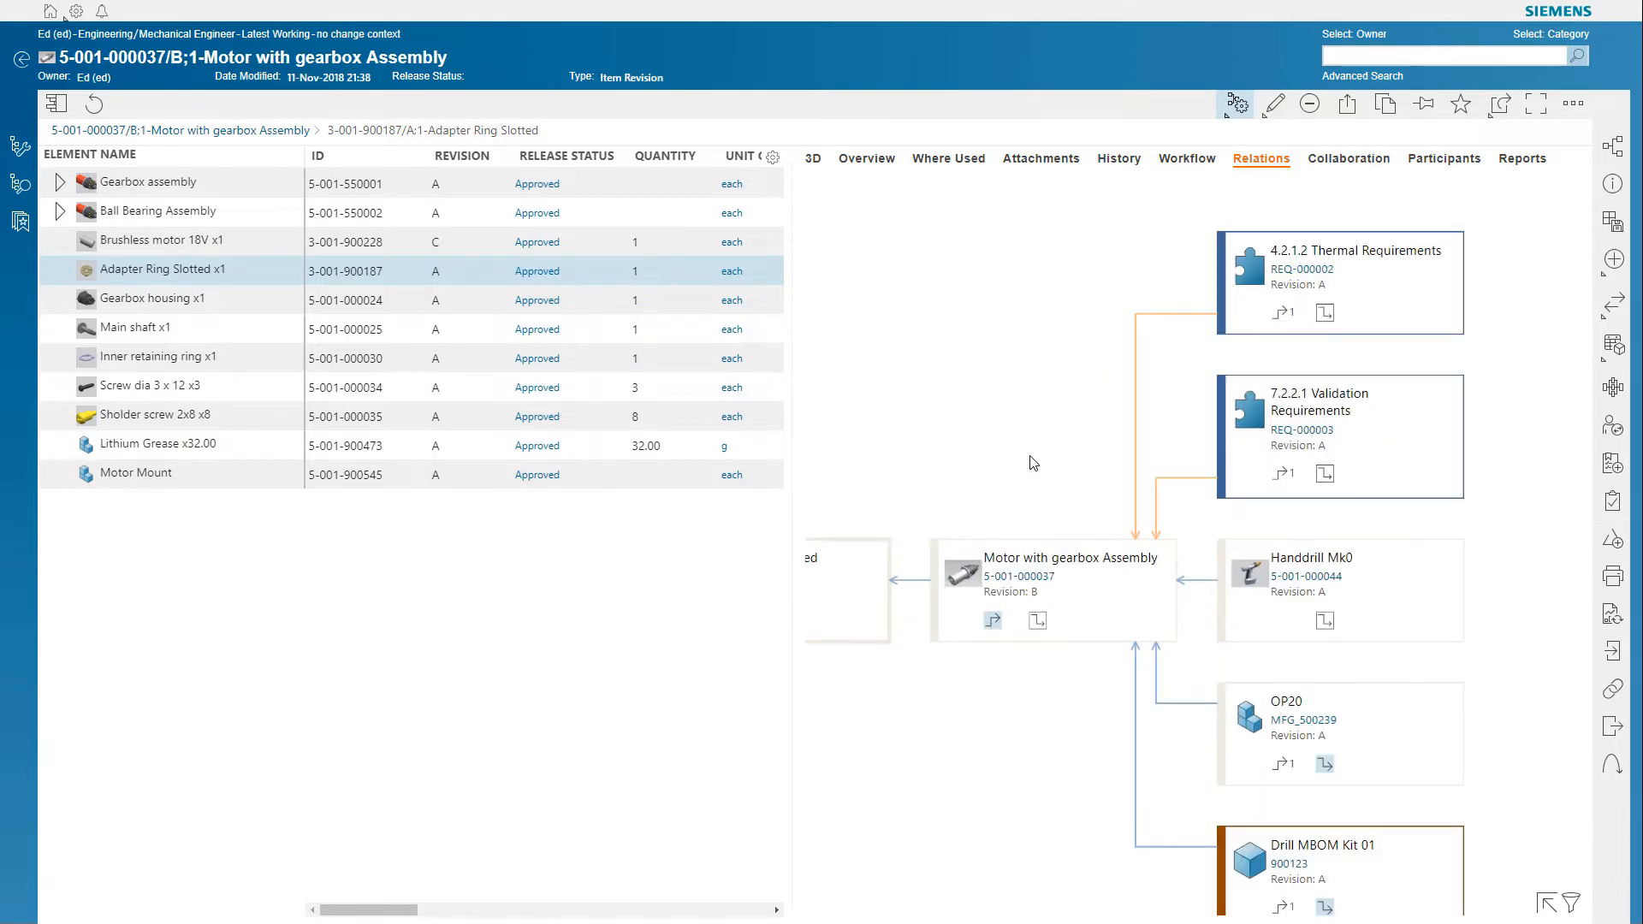
pyautogui.click(1117, 157)
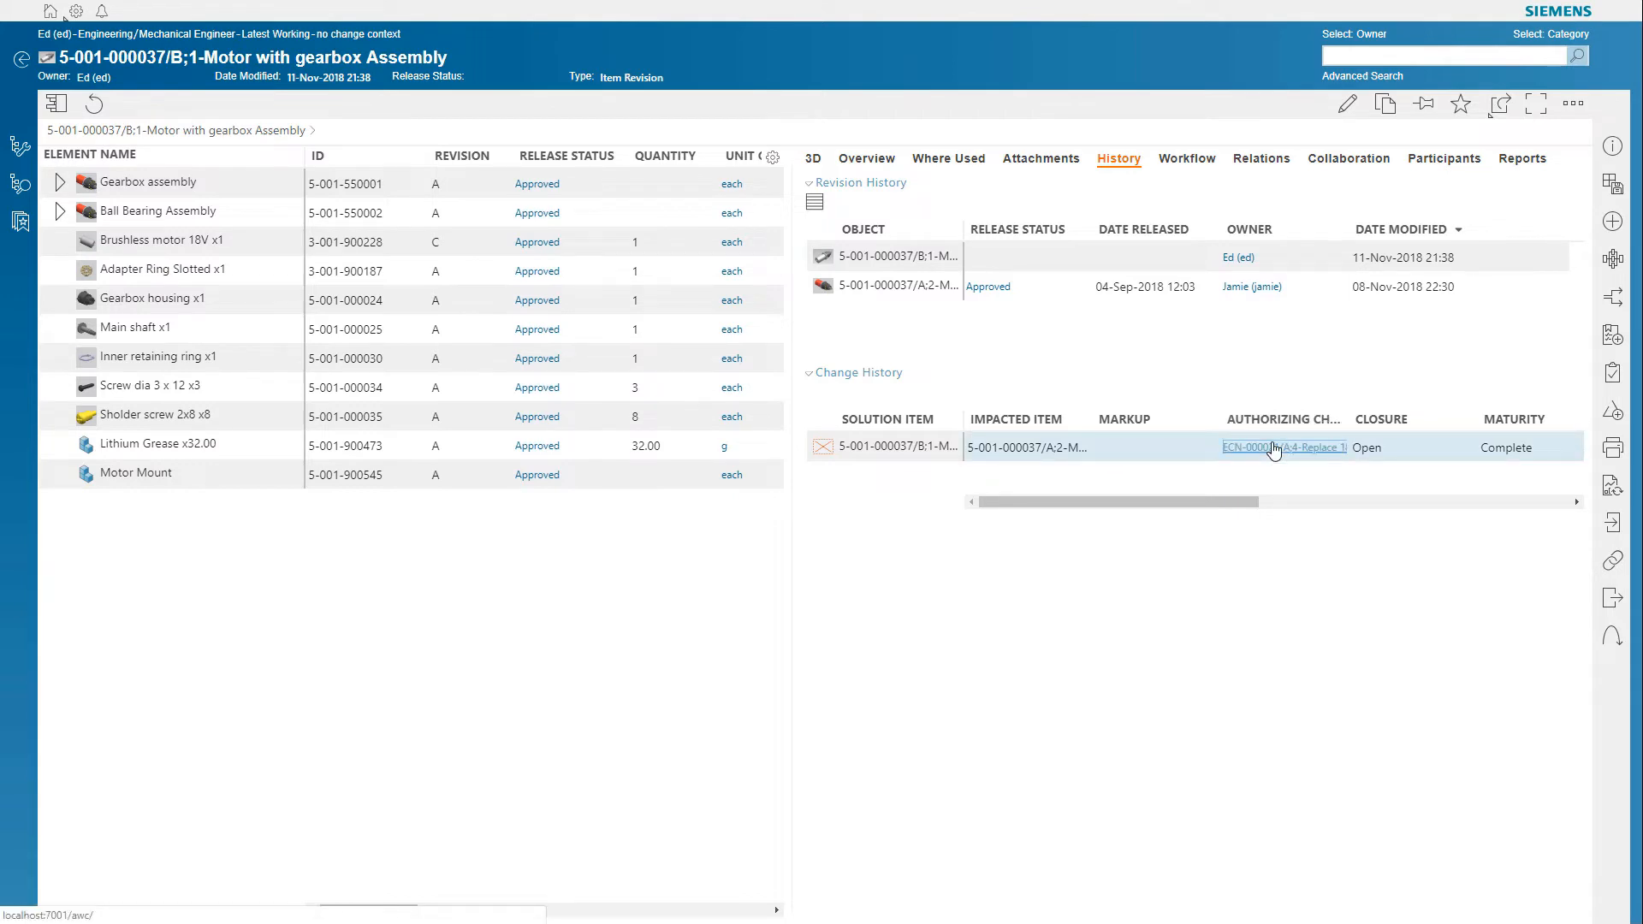
pyautogui.click(1246, 447)
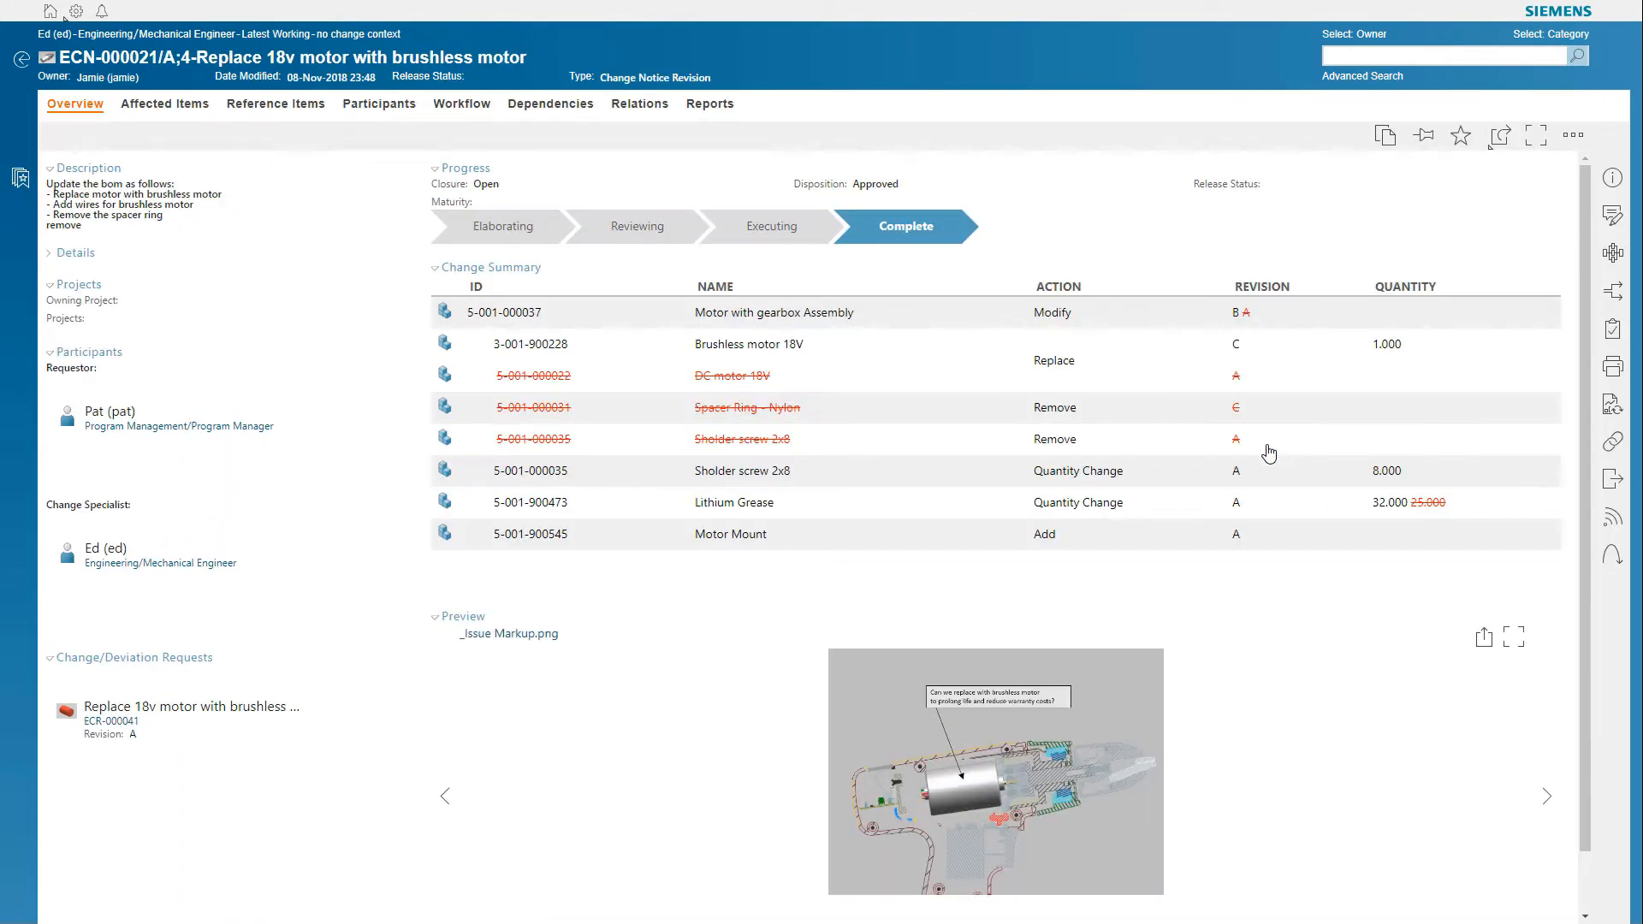
pyautogui.moveTo(760, 241)
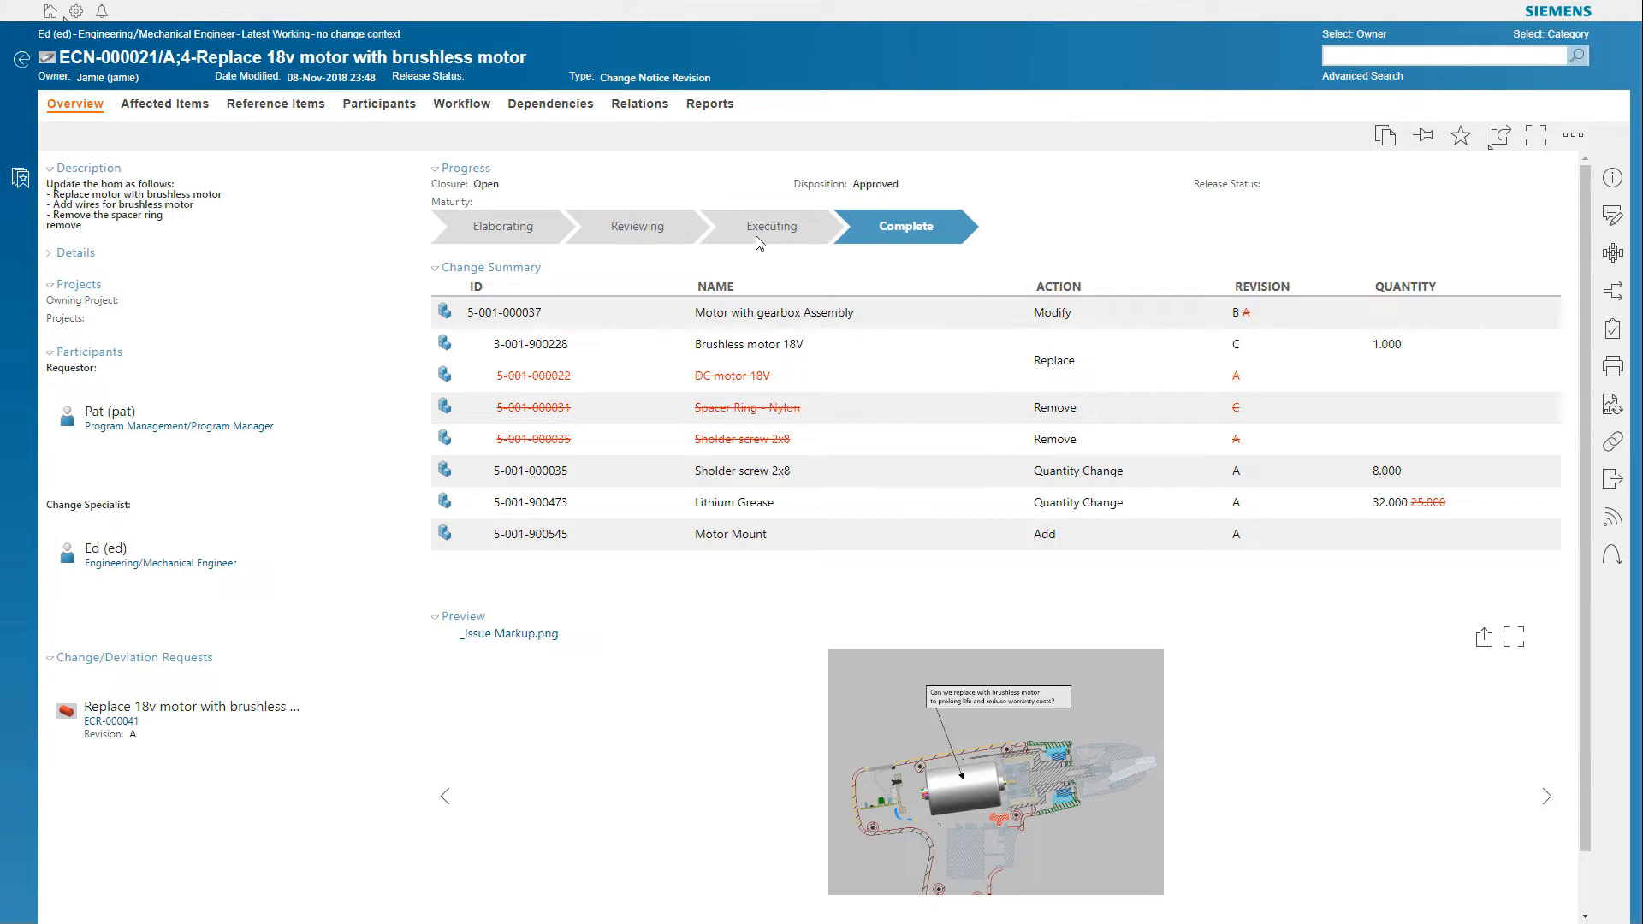
pyautogui.moveTo(461, 102)
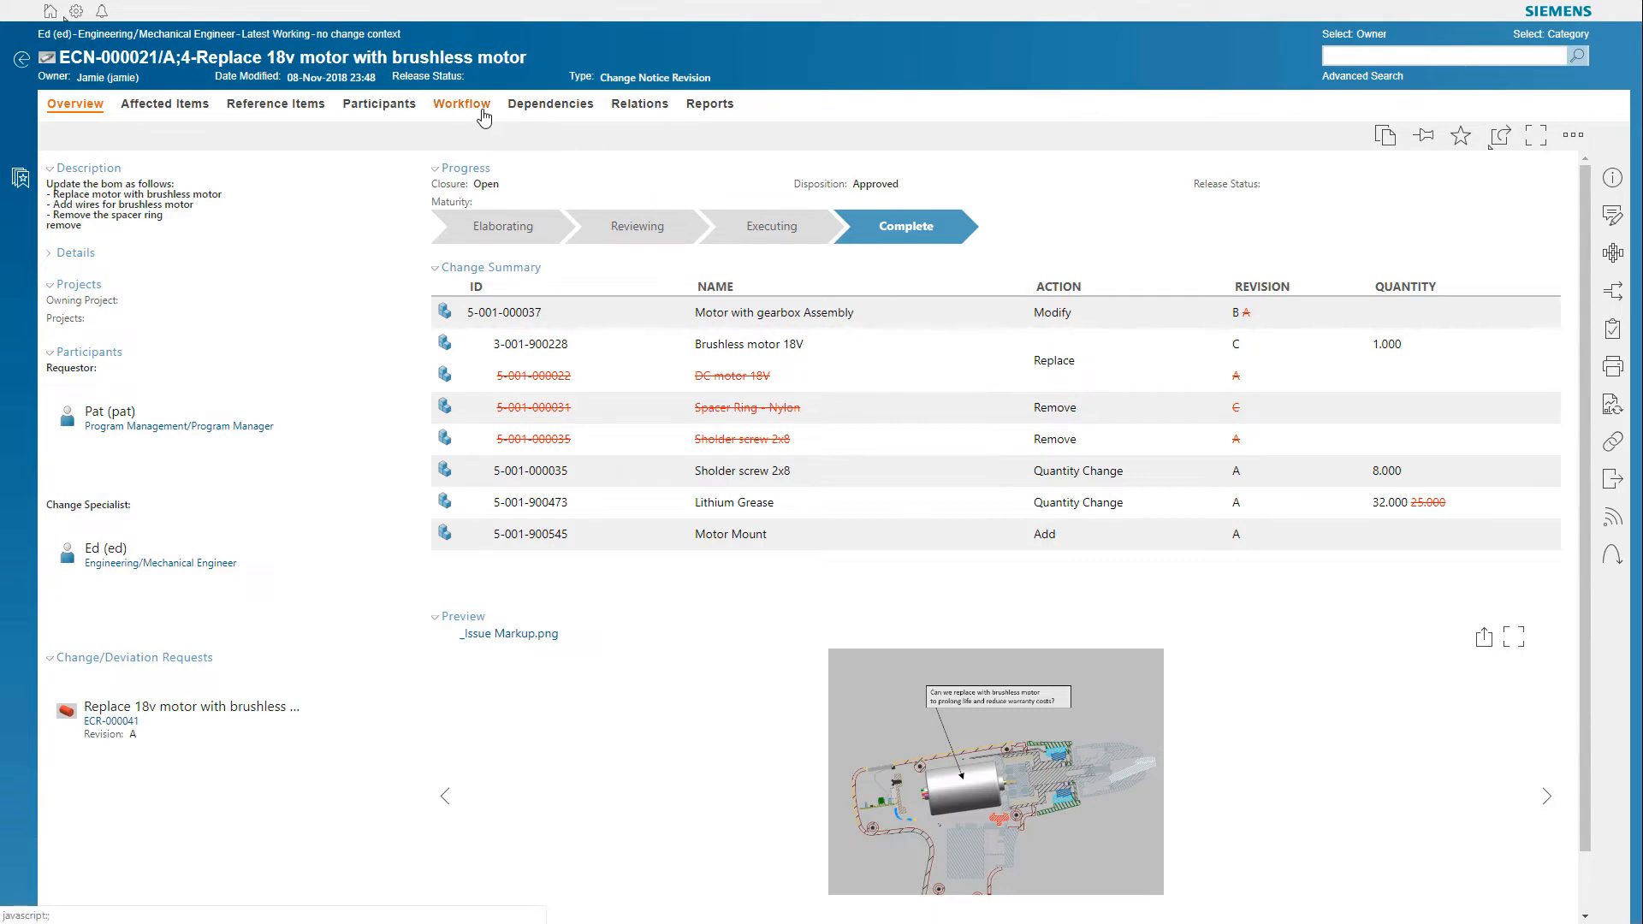
pyautogui.click(461, 103)
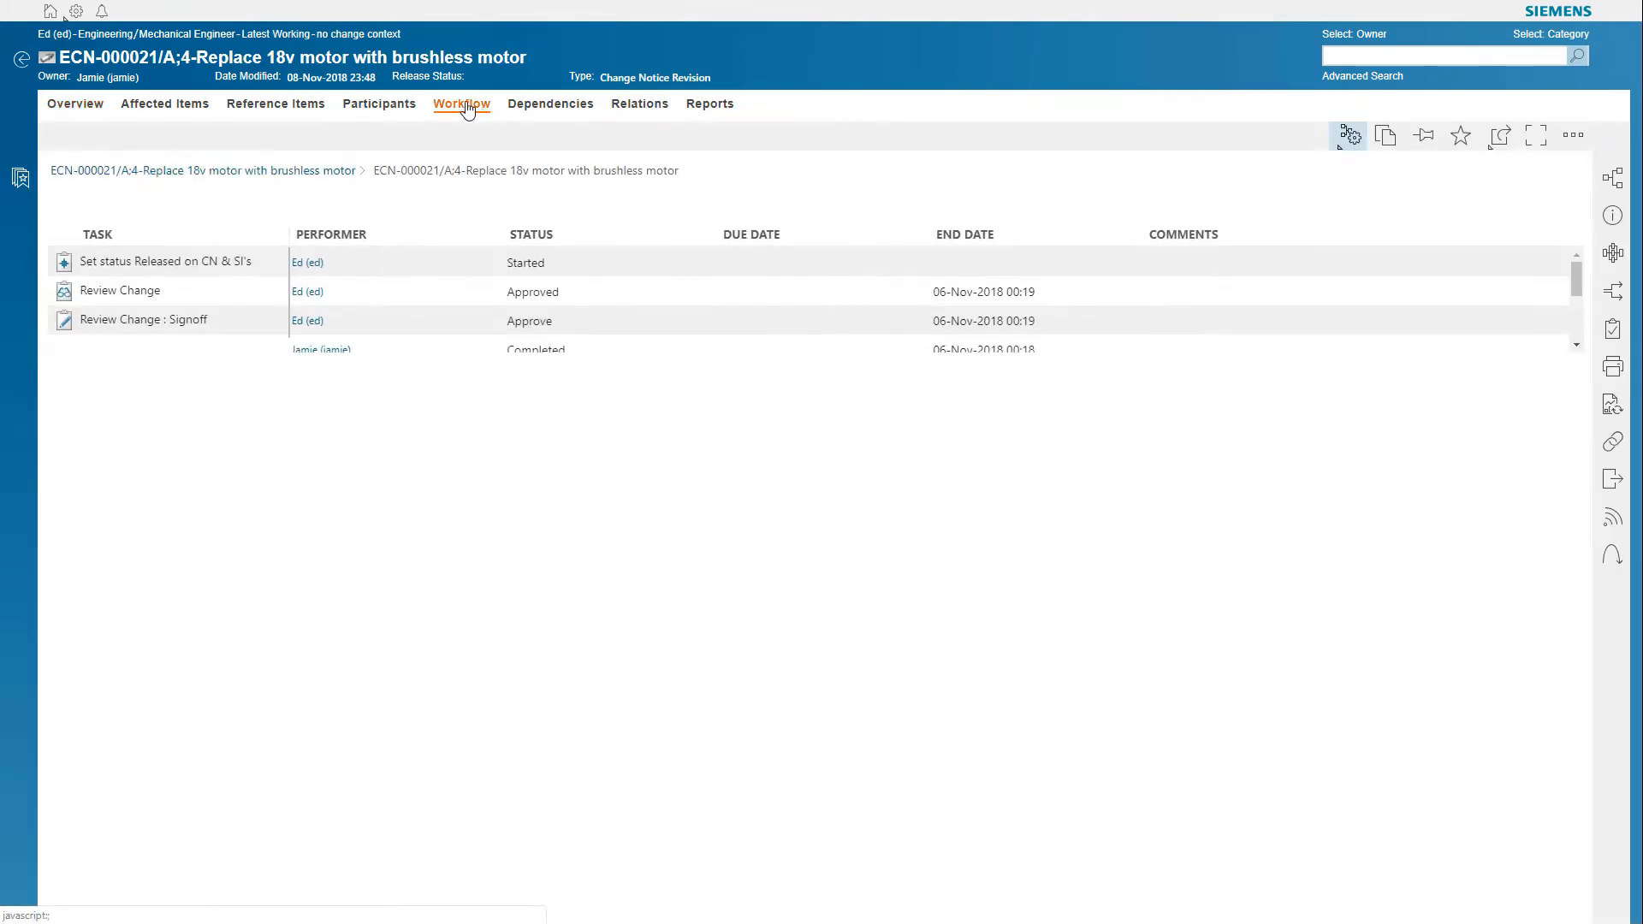
pyautogui.click(460, 103)
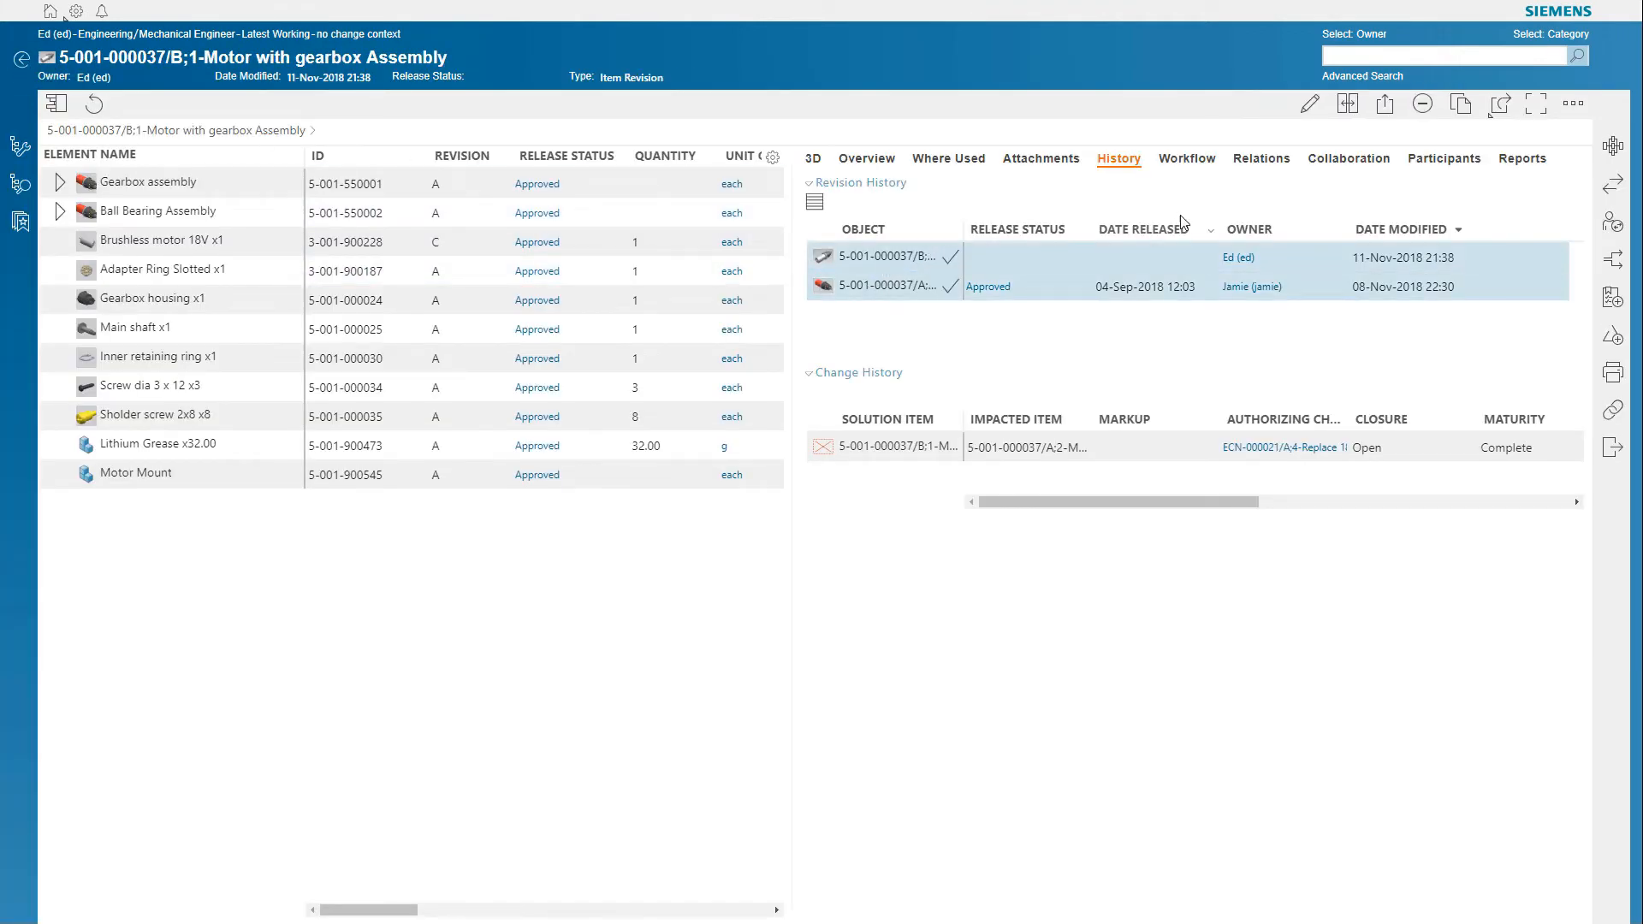
# Compare revisions A and B and list differing parts such as DC motor 18V
pyautogui.click(1347, 101)
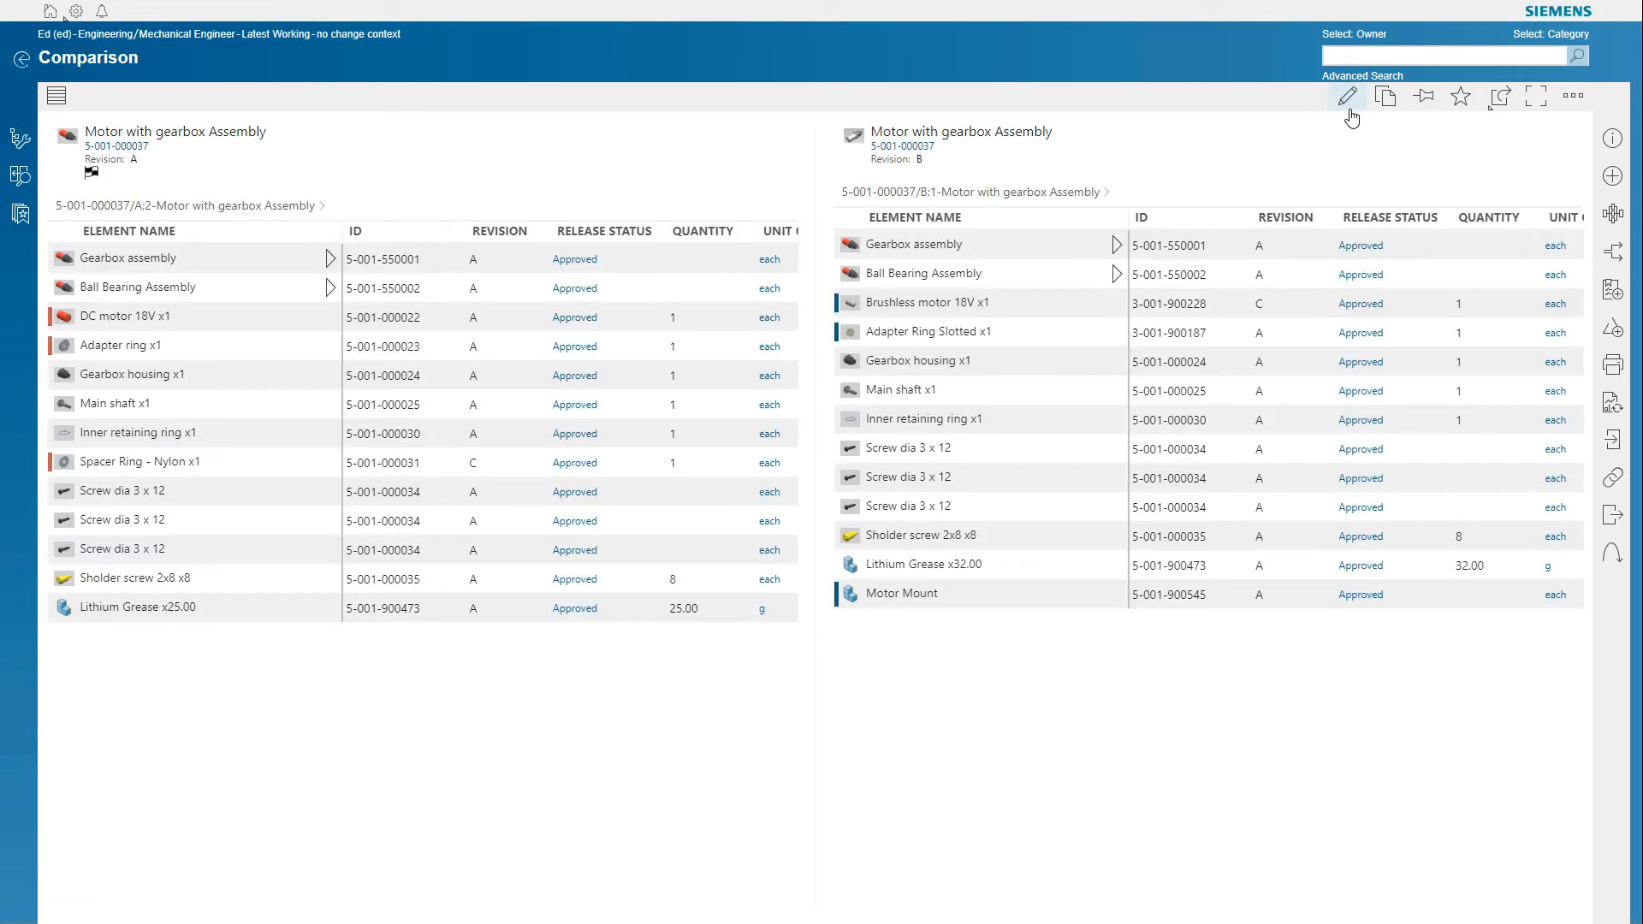
pyautogui.click(209, 151)
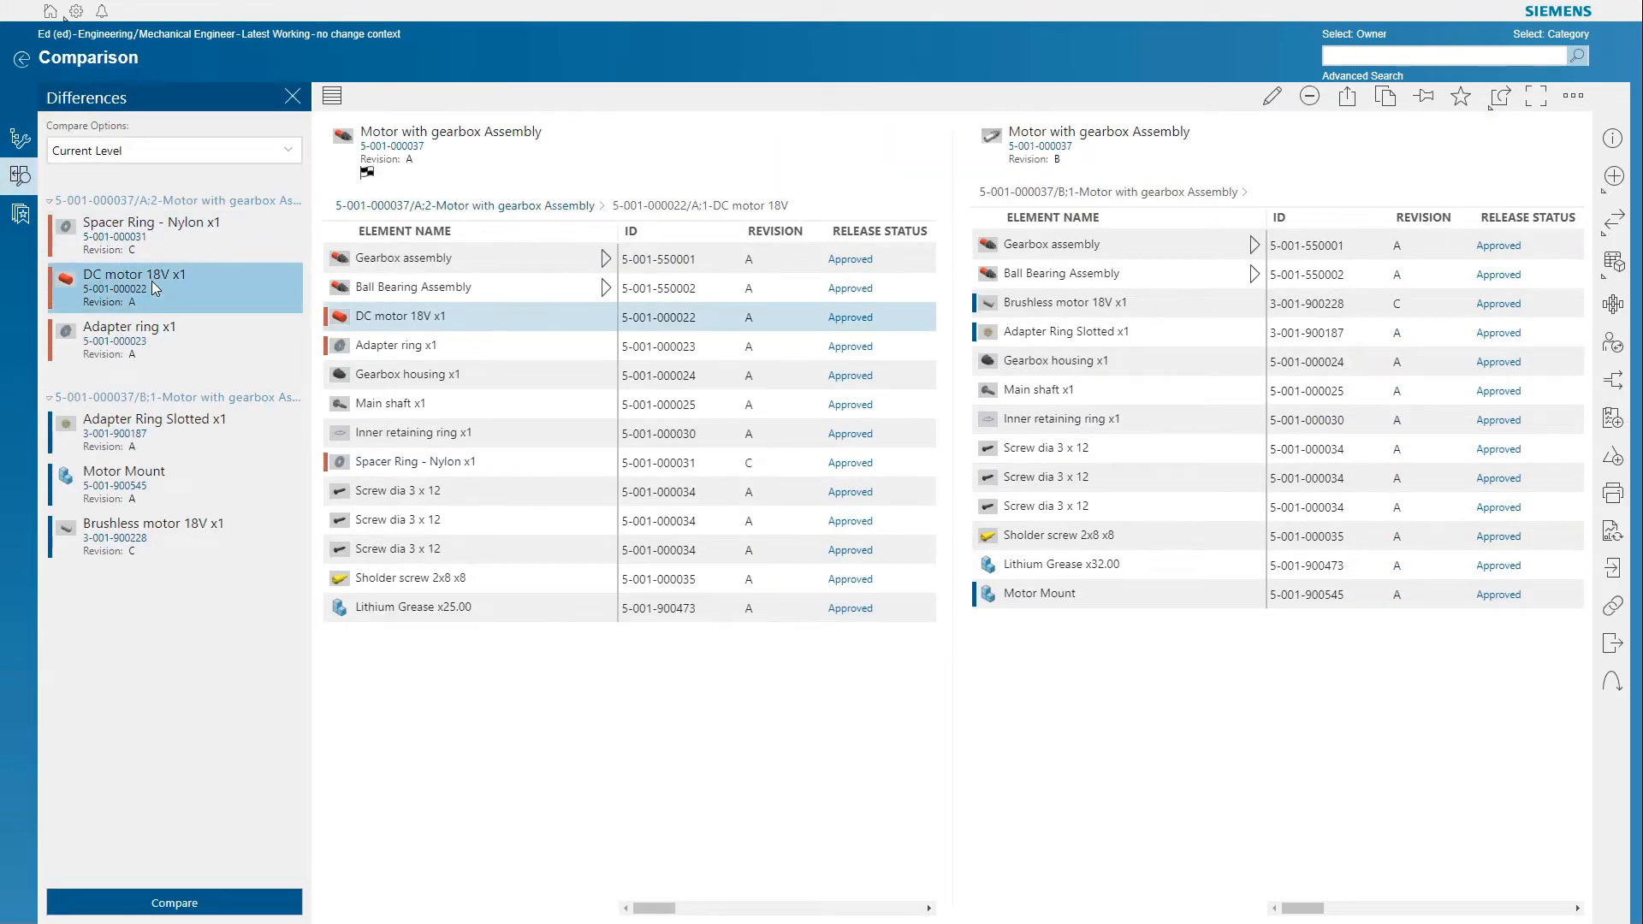
pyautogui.click(154, 530)
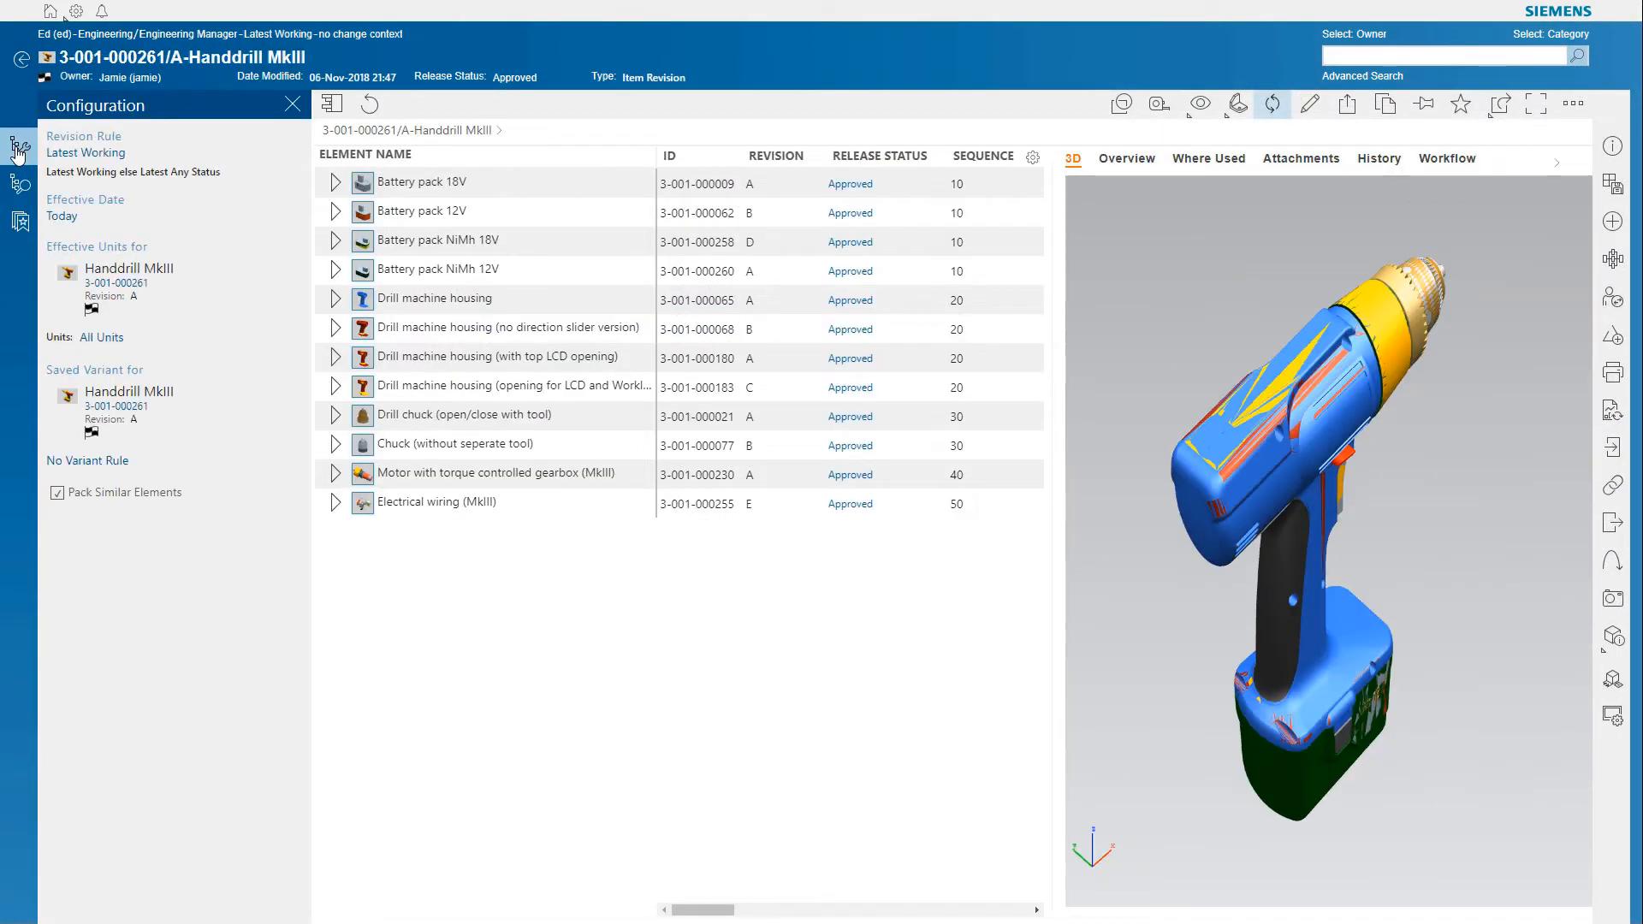
# Apply the NiCd 12V R On/Off Consumer variant rule and expand Drill machine housing
pyautogui.click(87, 460)
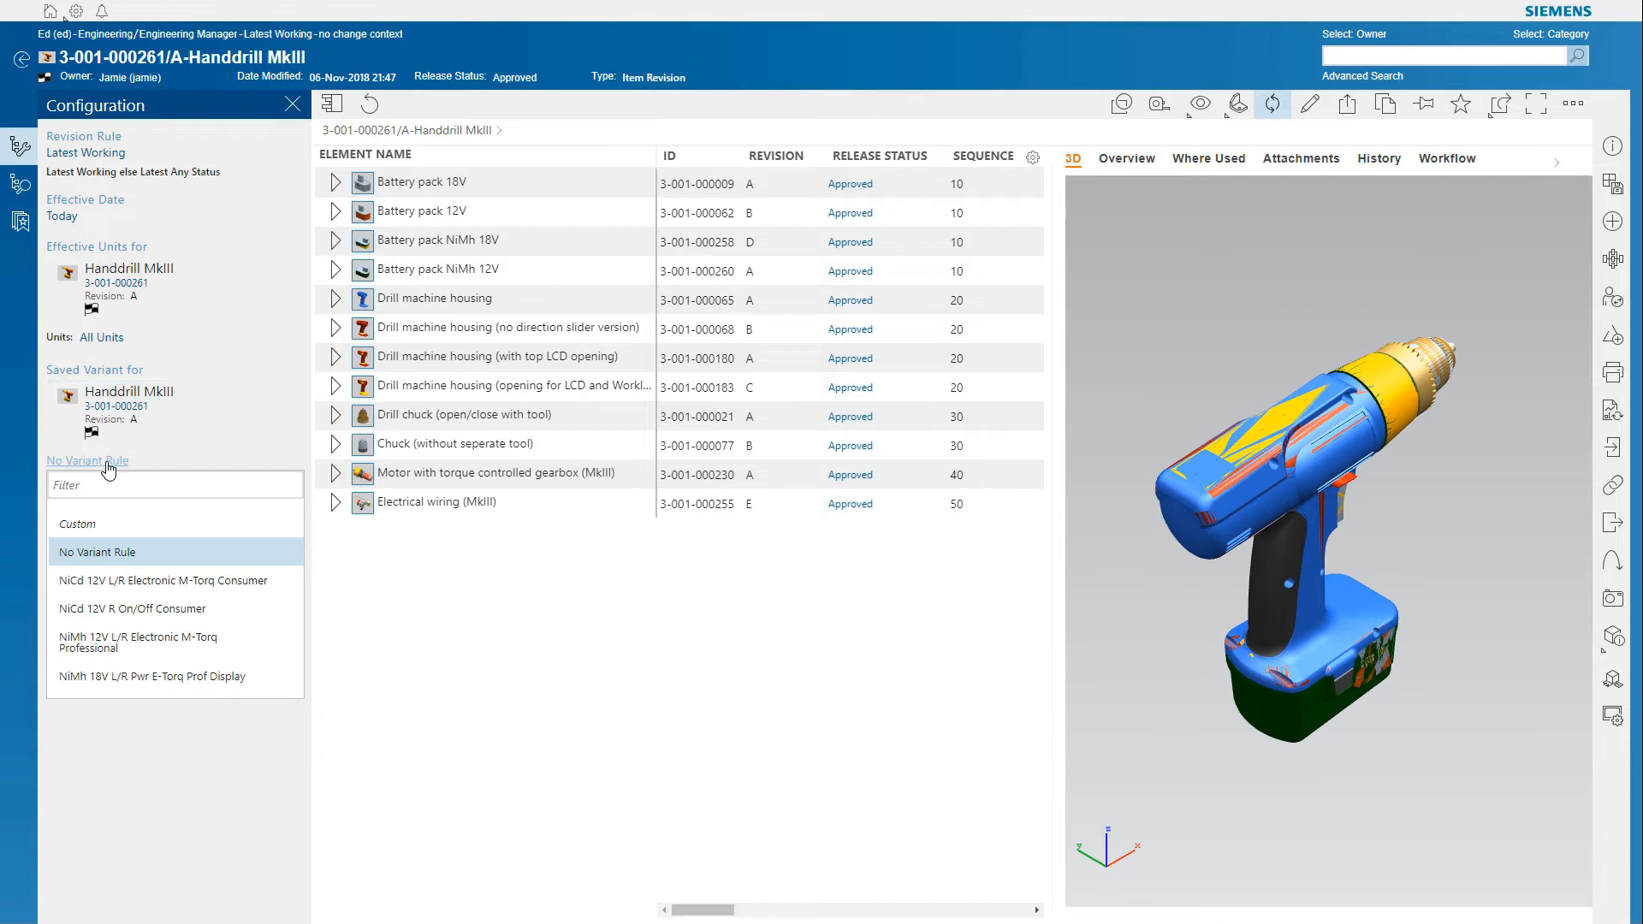
pyautogui.click(96, 553)
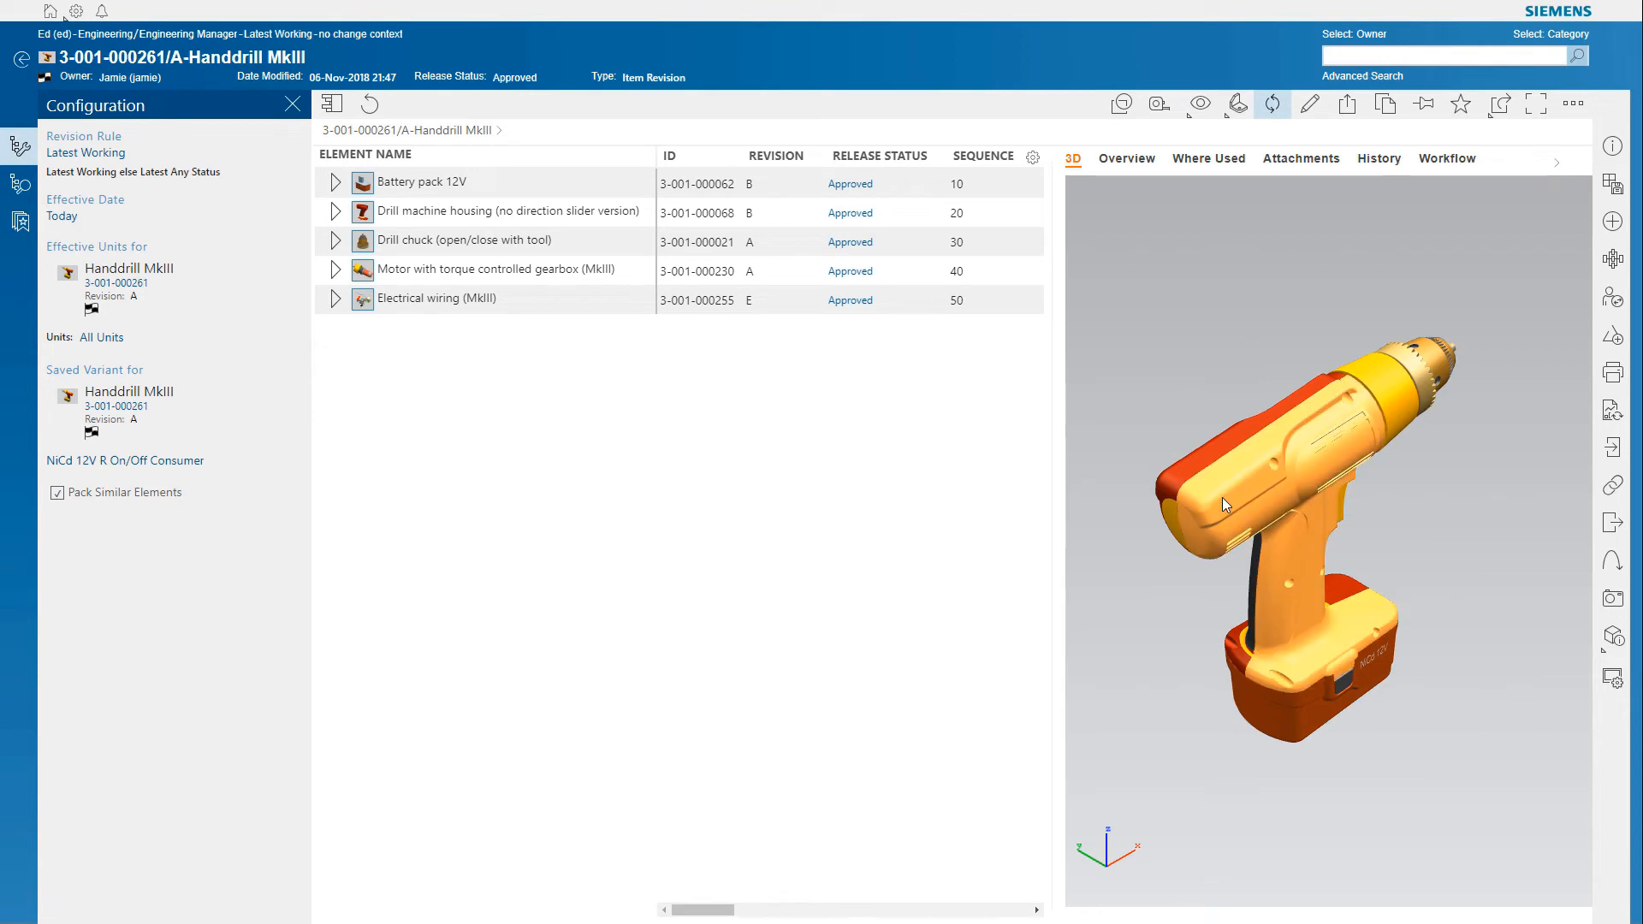
pyautogui.click(334, 210)
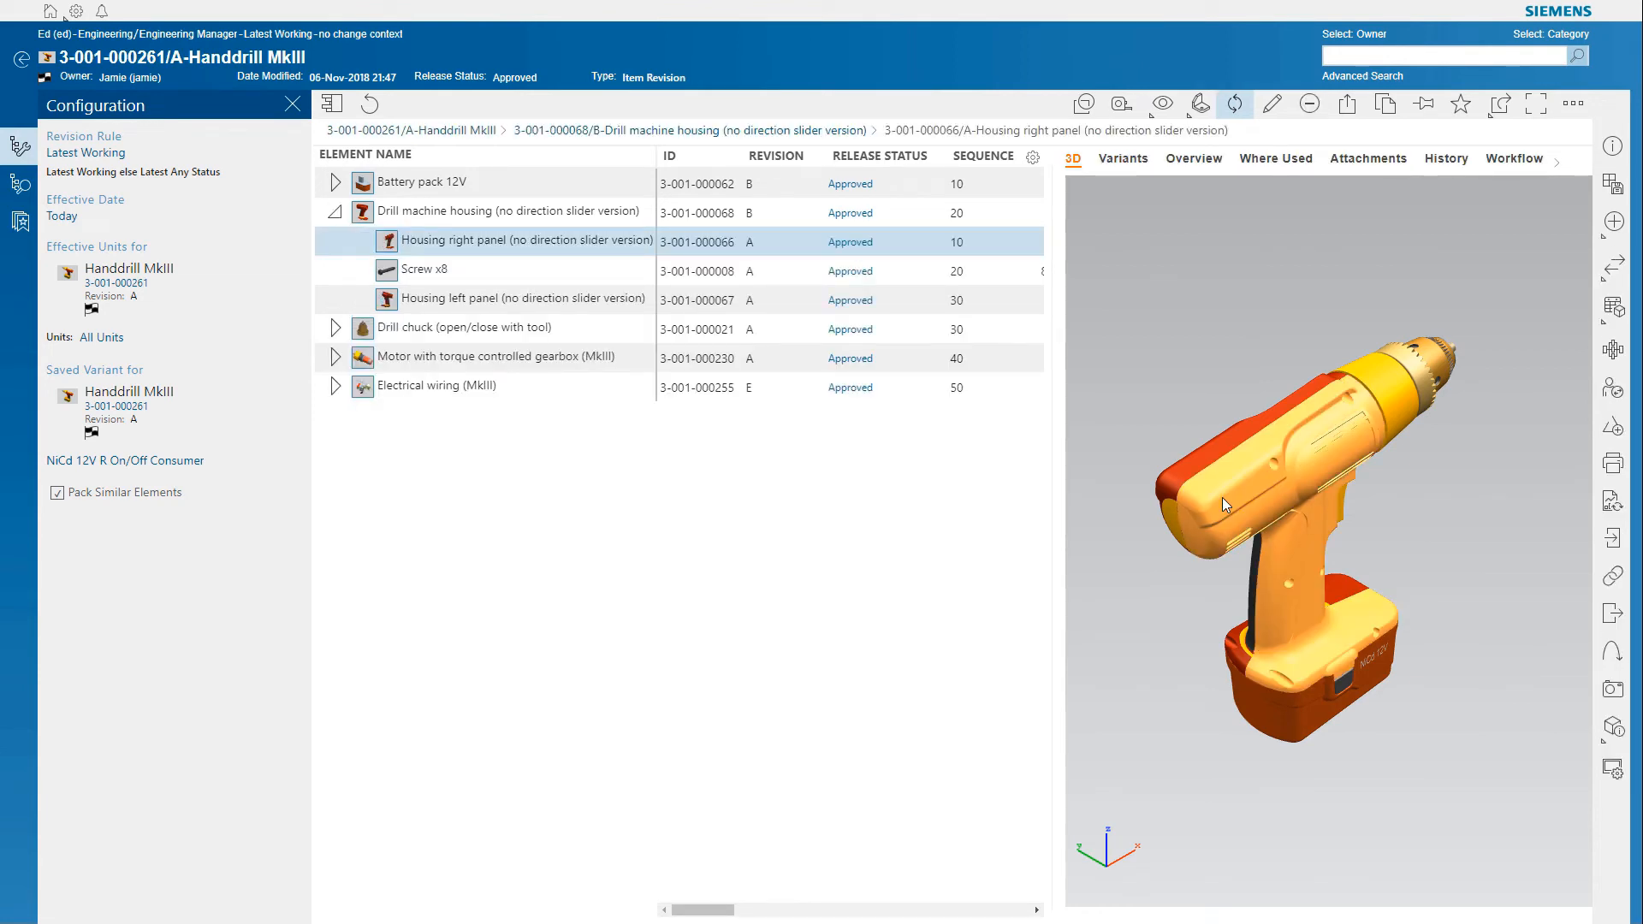
pyautogui.click(391, 242)
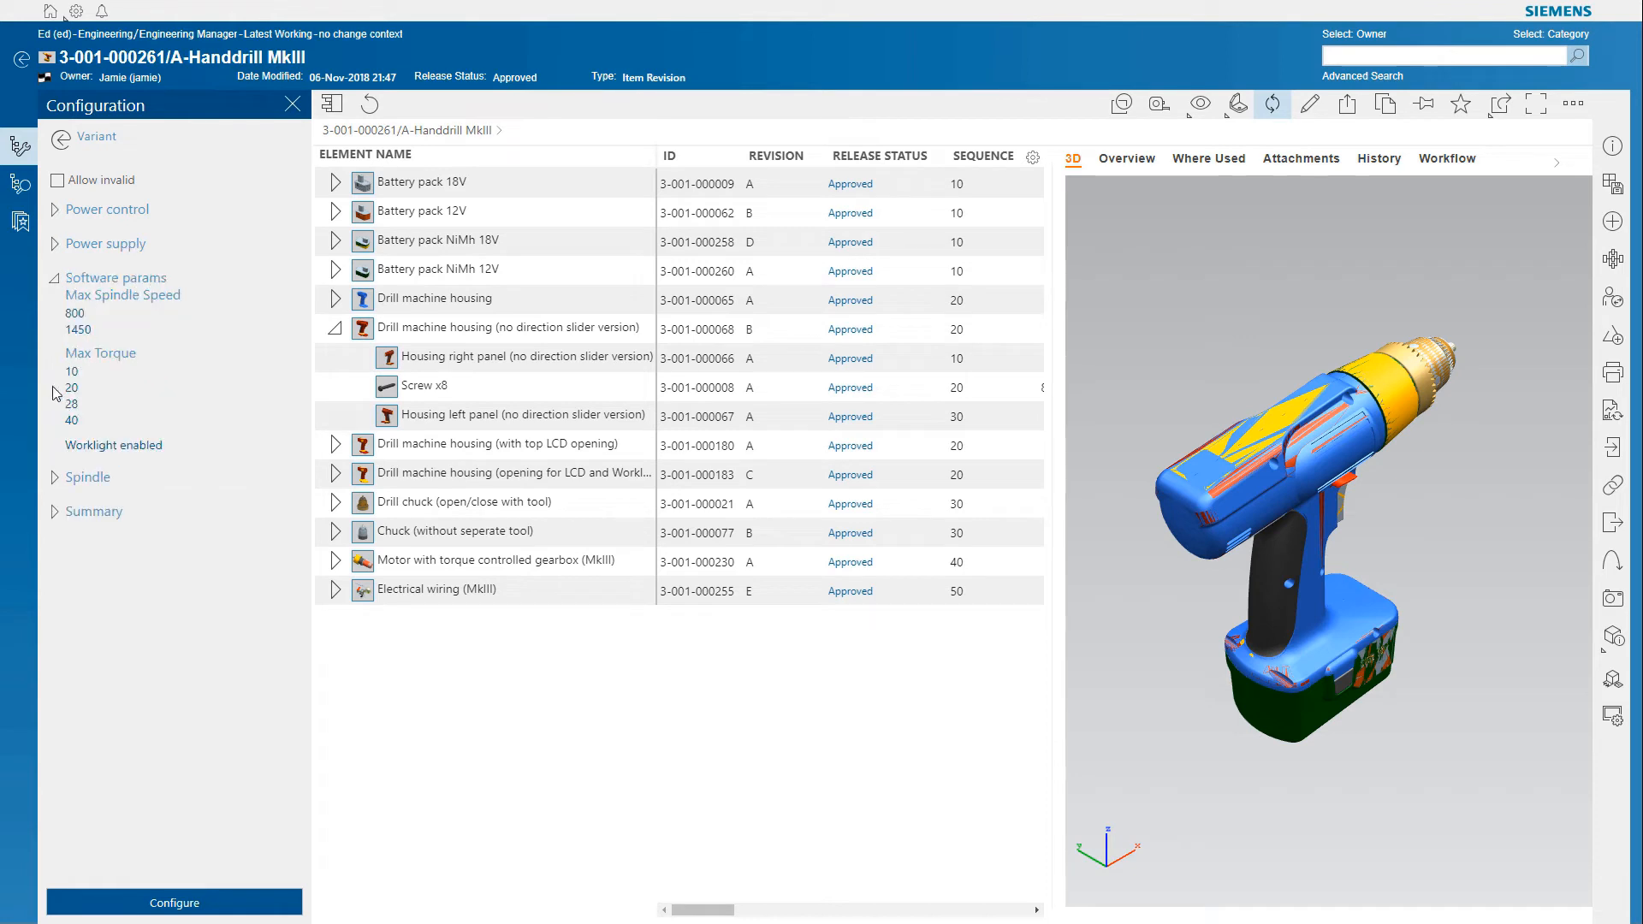
# Configure a Professional chuck, electronic torque and LED light variant, then hide the right housing
pyautogui.click(82, 478)
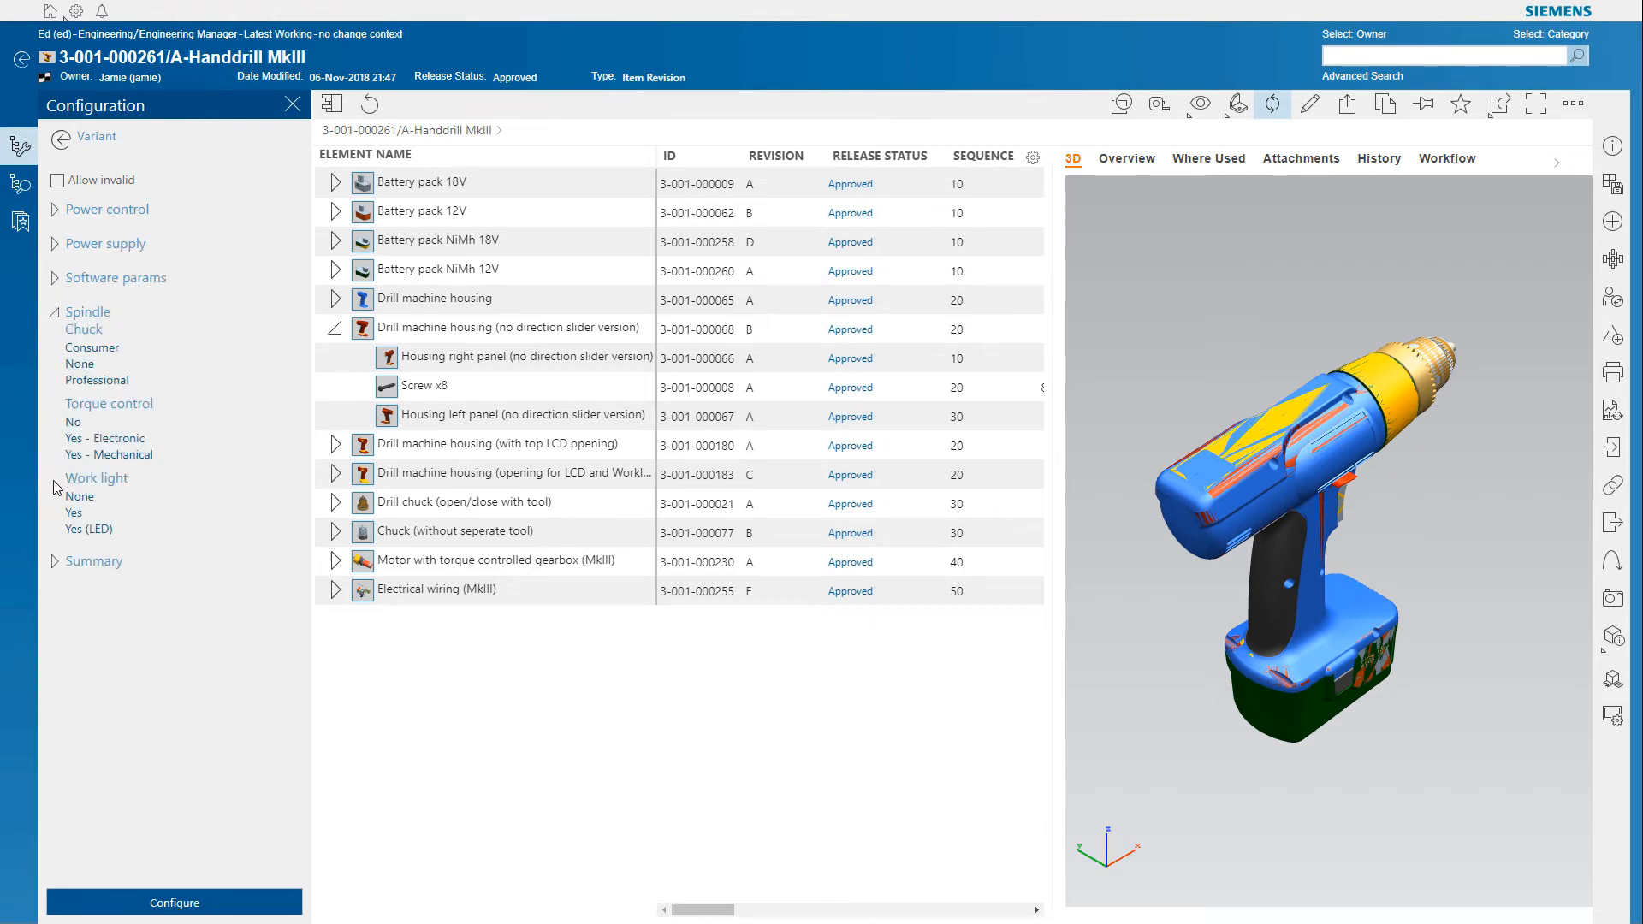
pyautogui.click(58, 532)
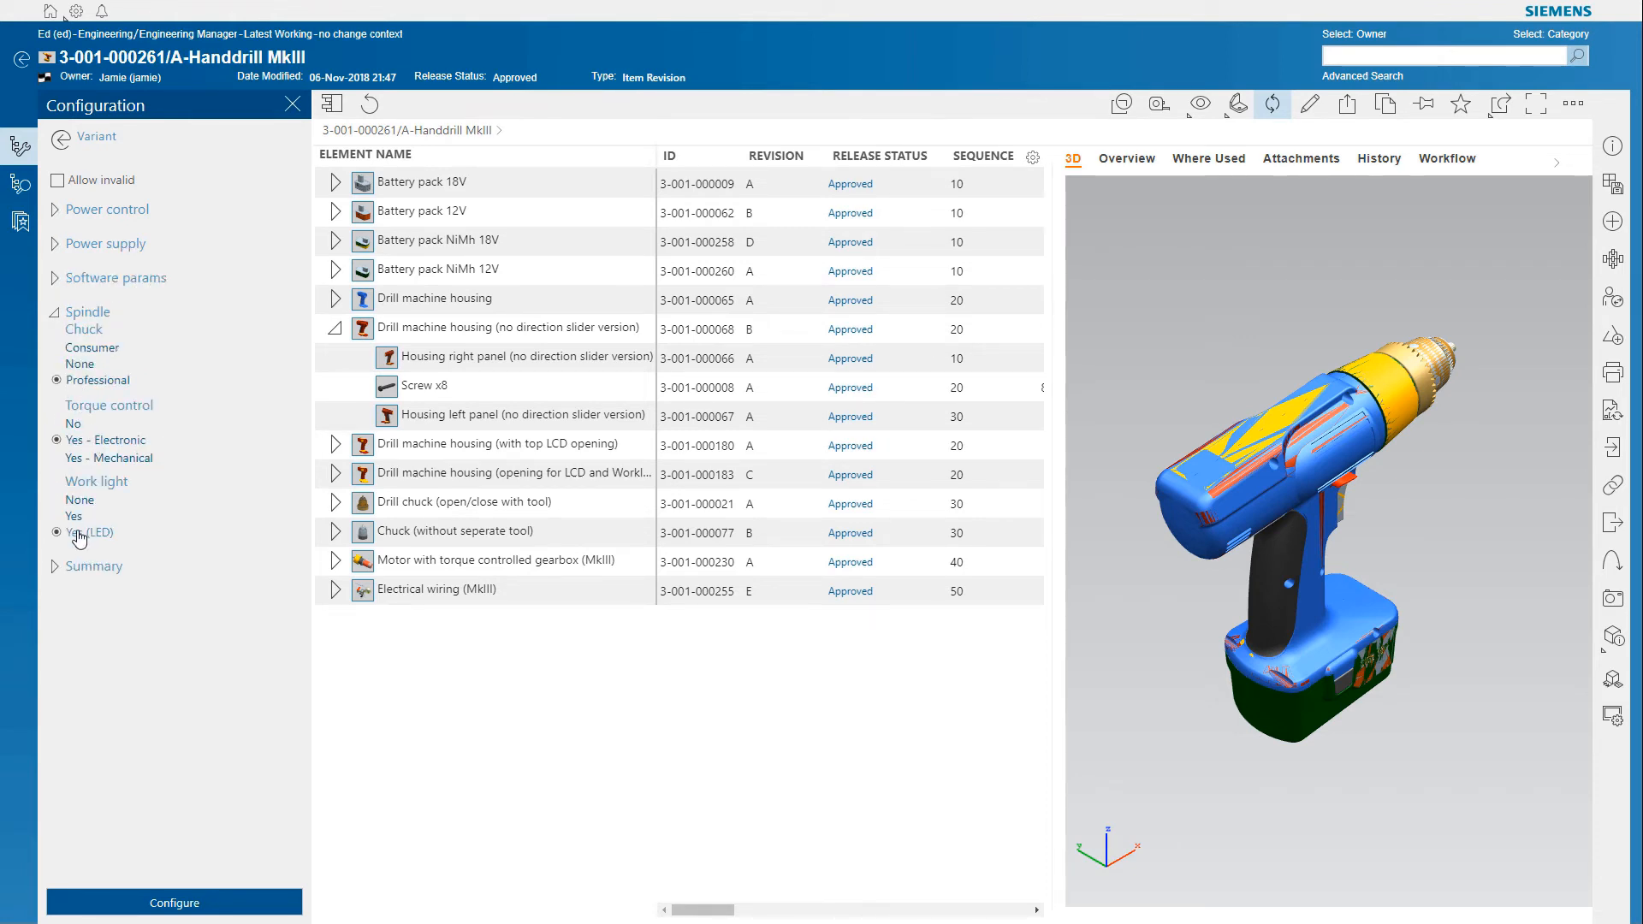
pyautogui.click(92, 566)
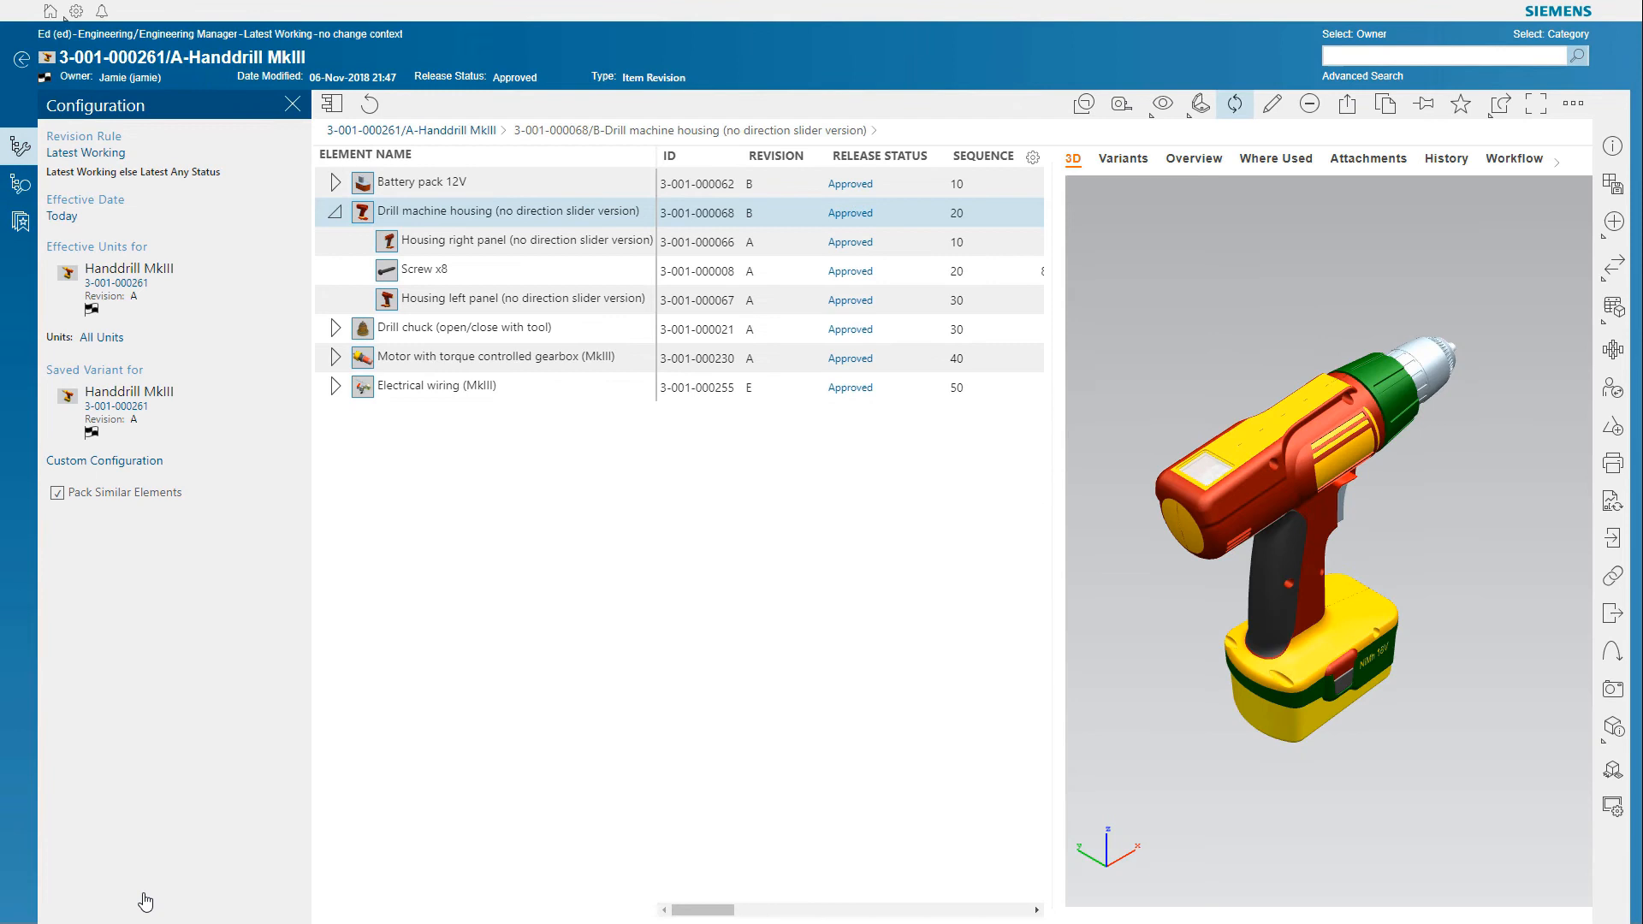
pyautogui.moveTo(1233, 507)
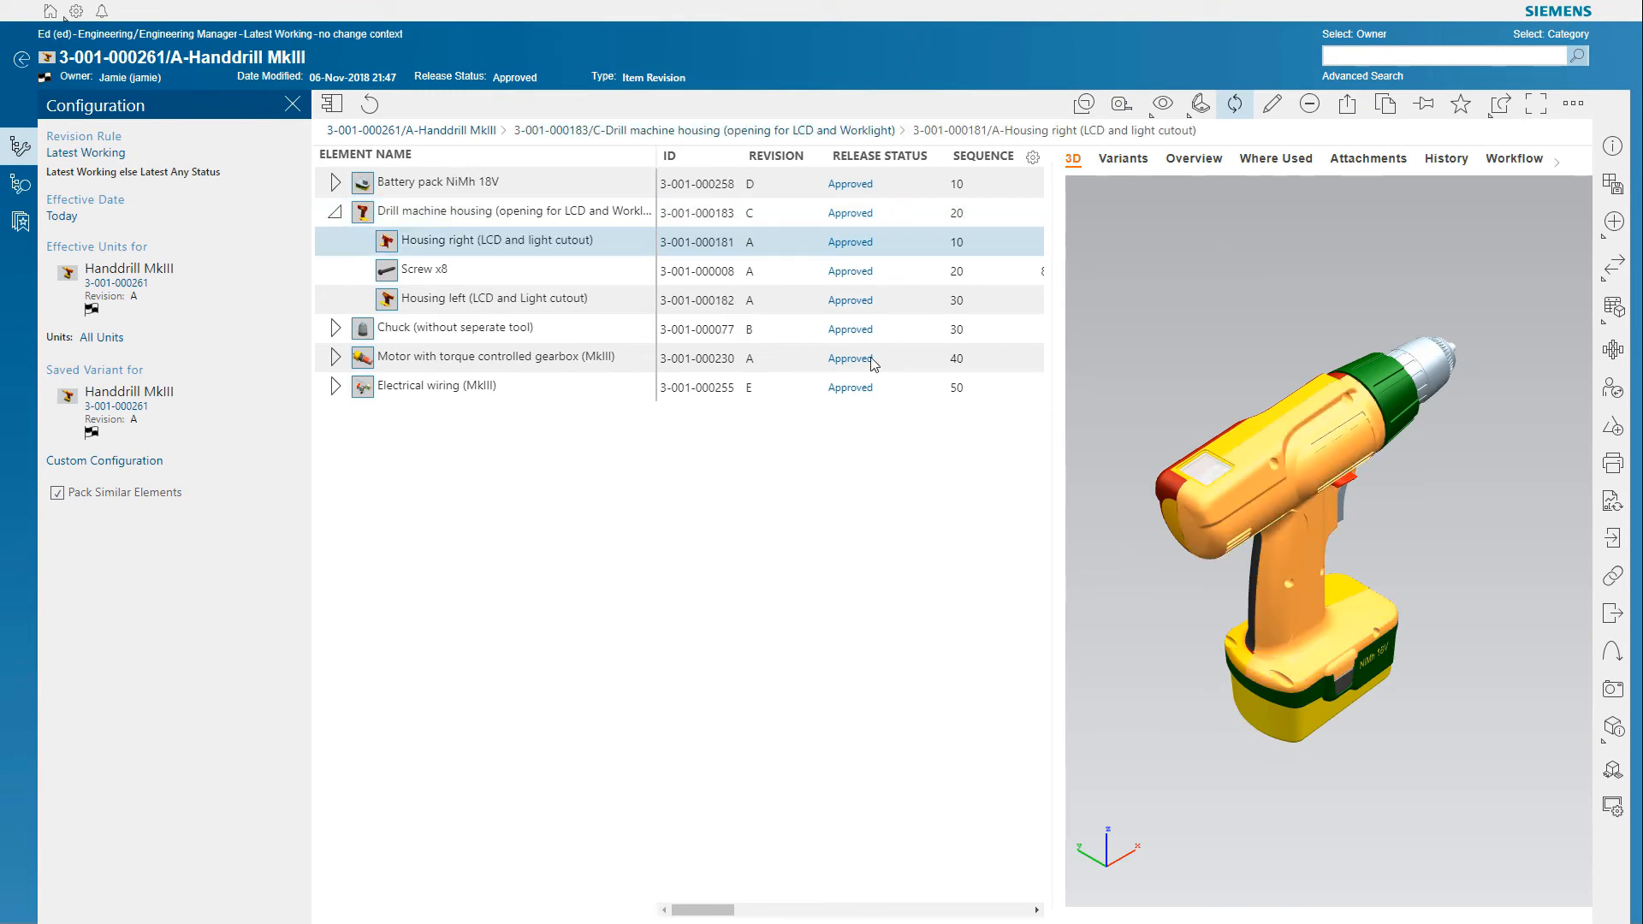
pyautogui.click(387, 241)
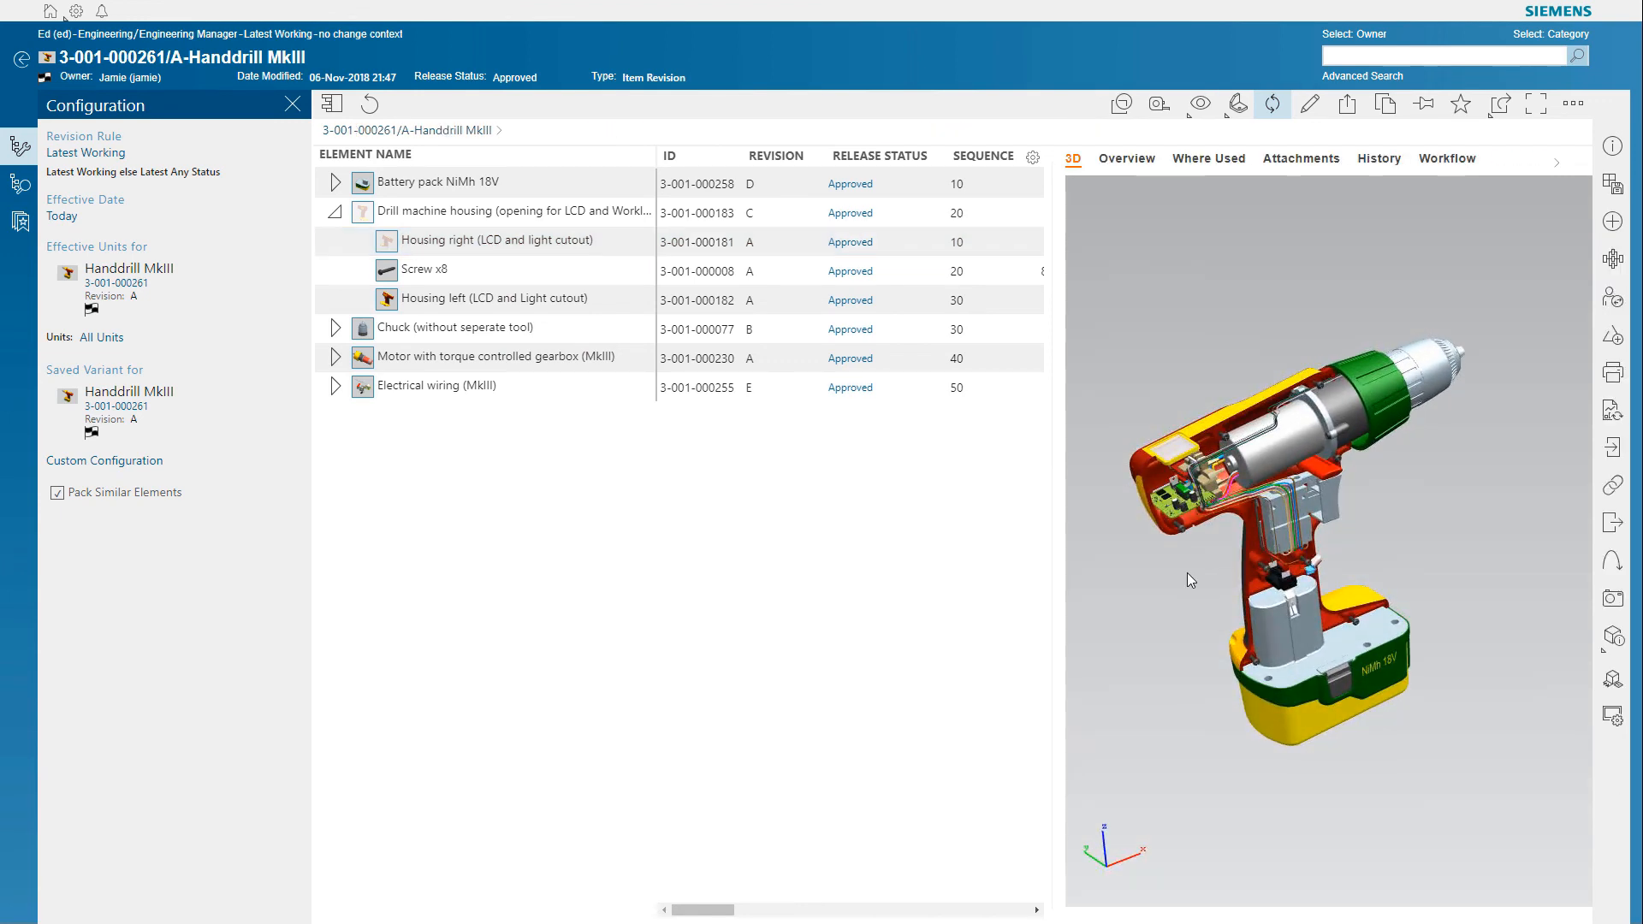
# Add an XZ section plane through the handdrill model from the analysis tools
pyautogui.click(1614, 642)
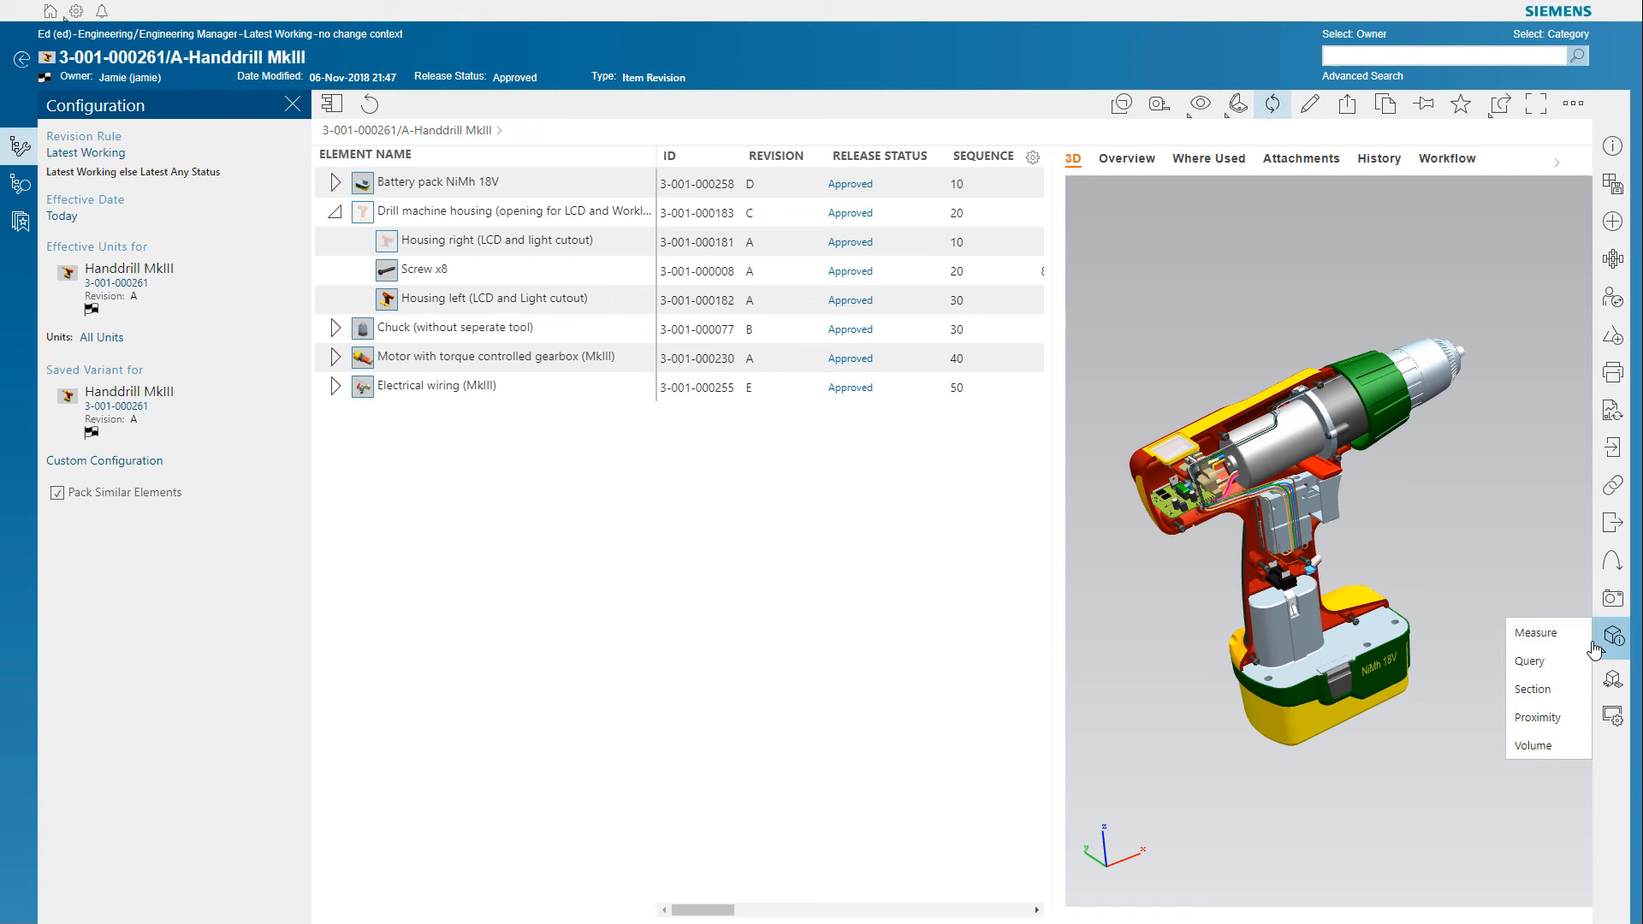
pyautogui.click(1530, 690)
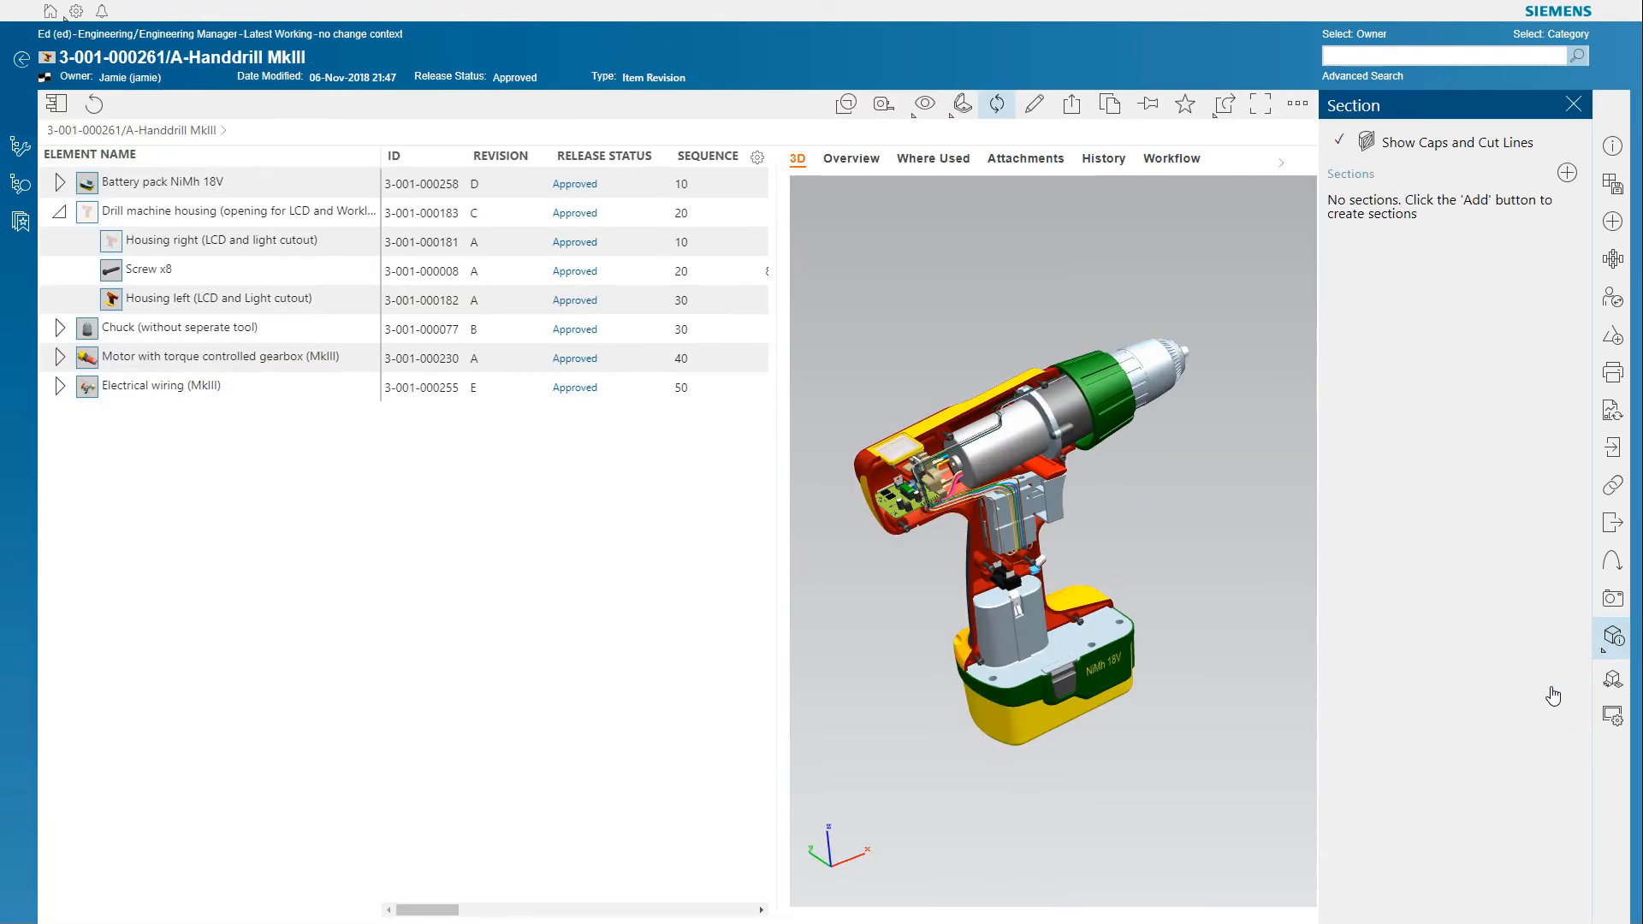
pyautogui.click(1566, 173)
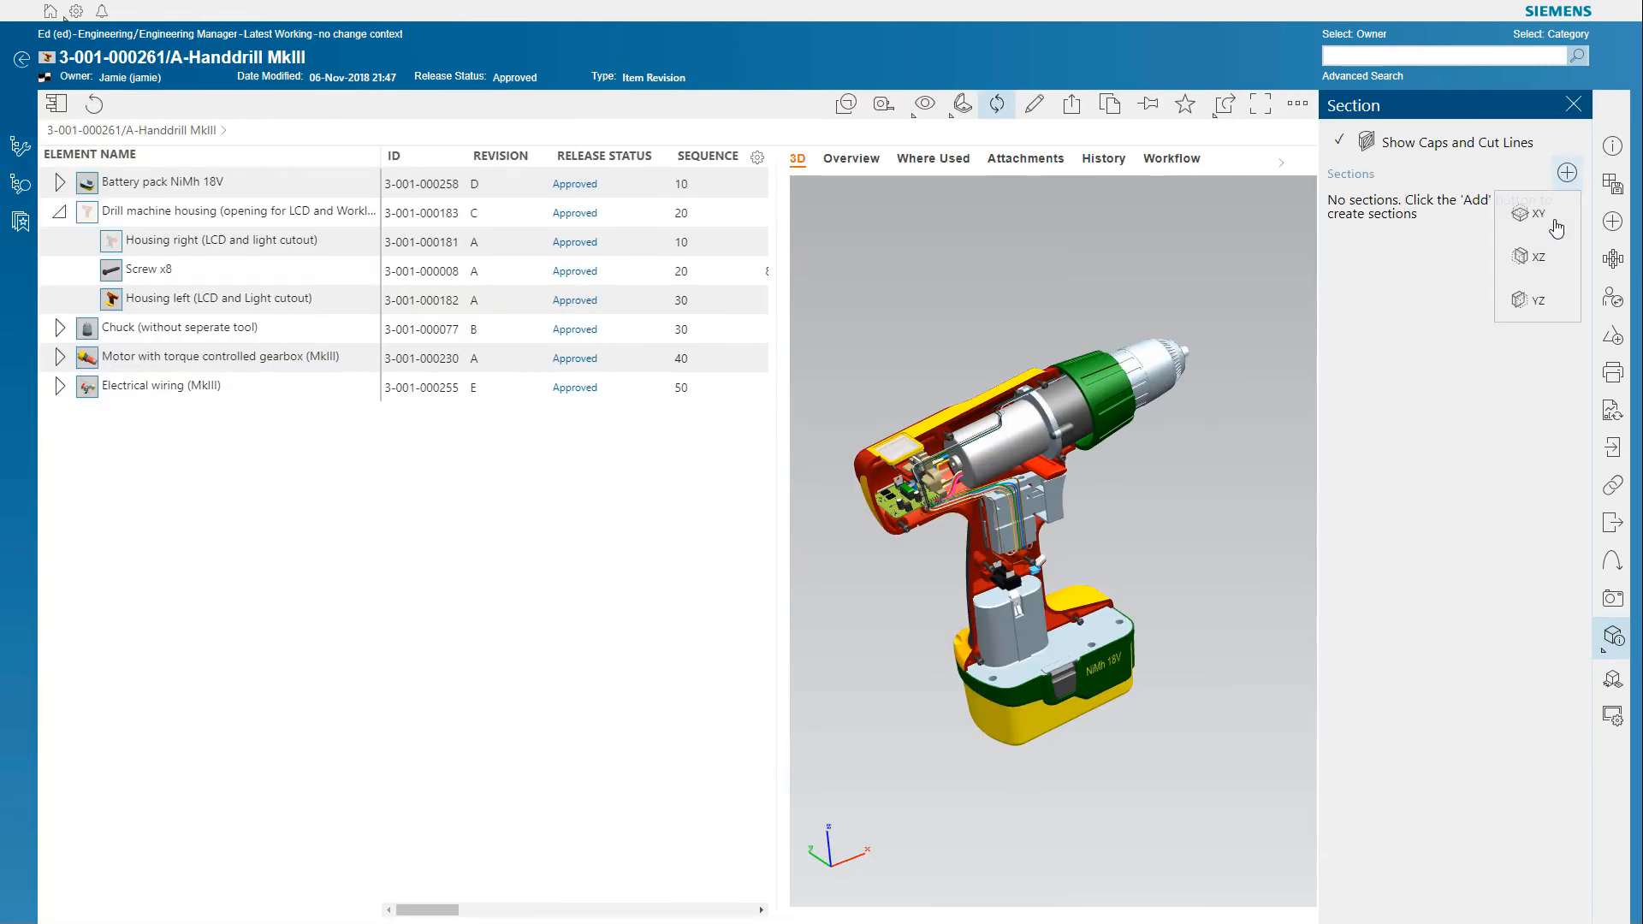
pyautogui.click(1537, 257)
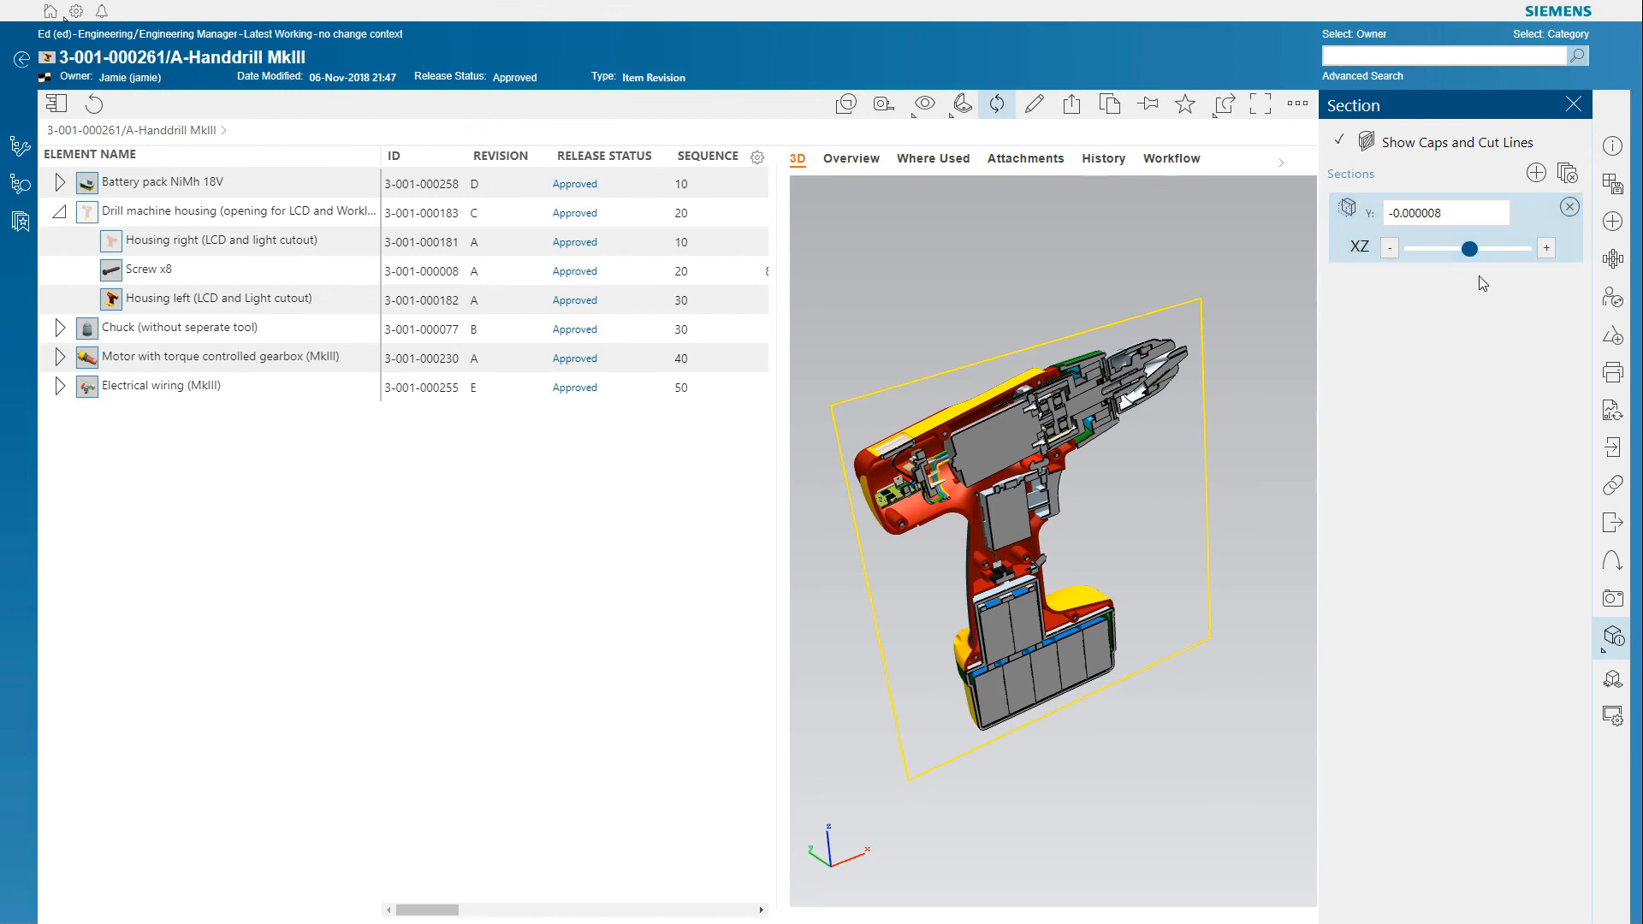